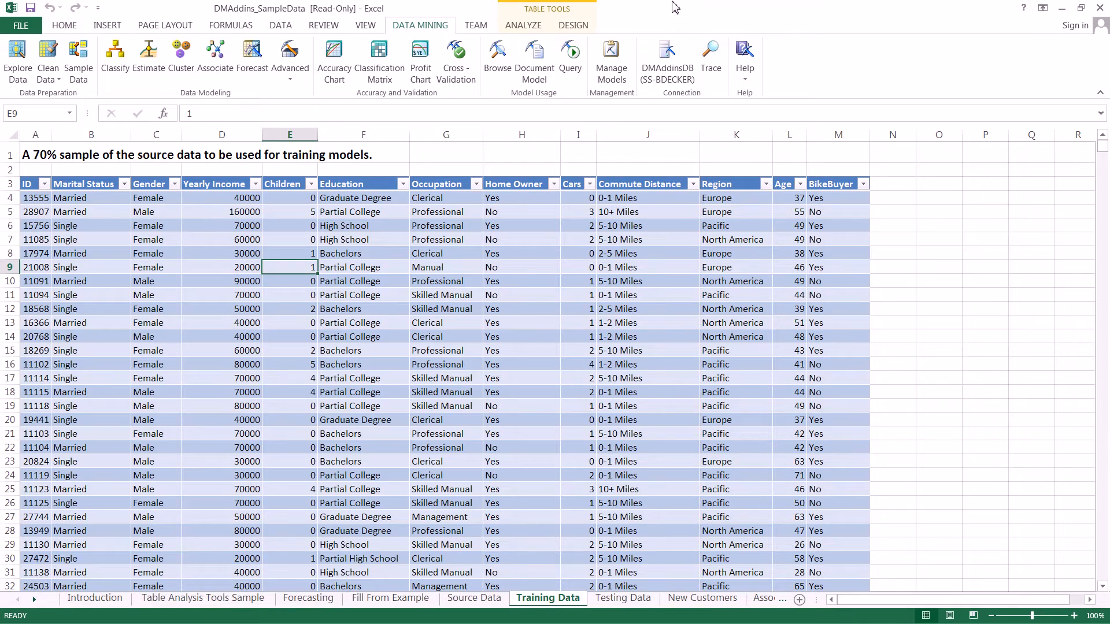
pyautogui.moveTo(378, 56)
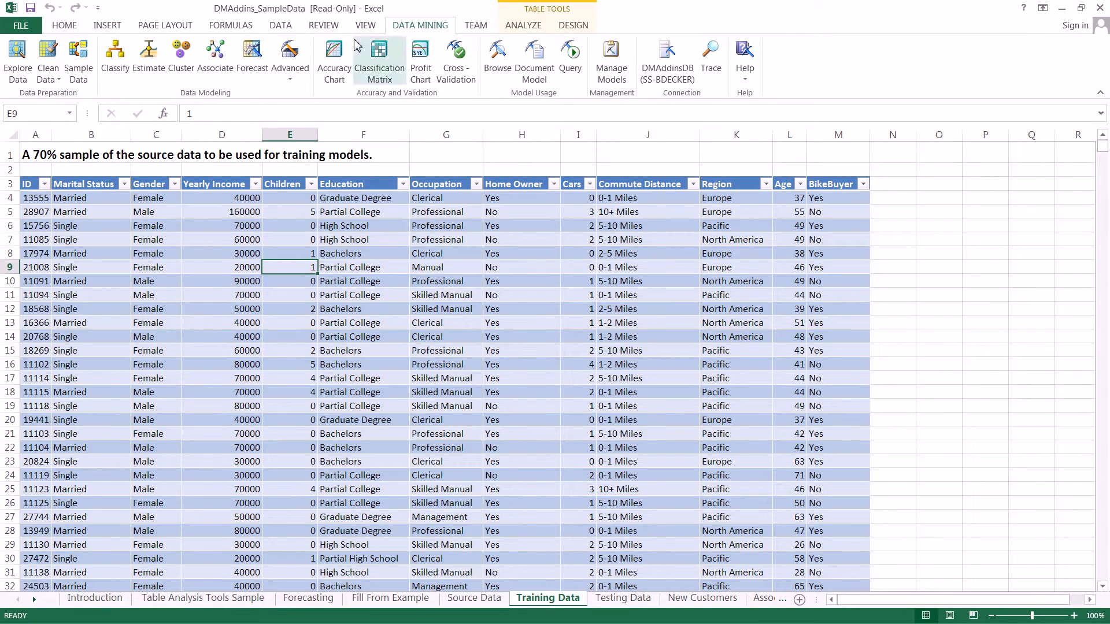
pyautogui.moveTo(280, 20)
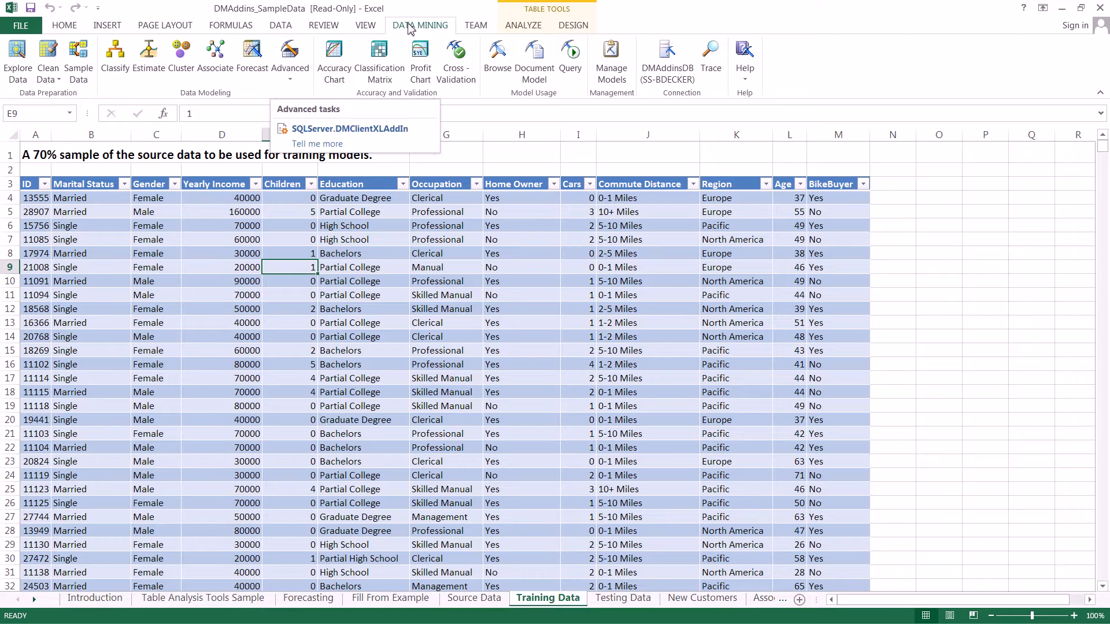
# Begin a new mining structure using an external data source and open the Data Source Query Editor
pyautogui.click(290, 58)
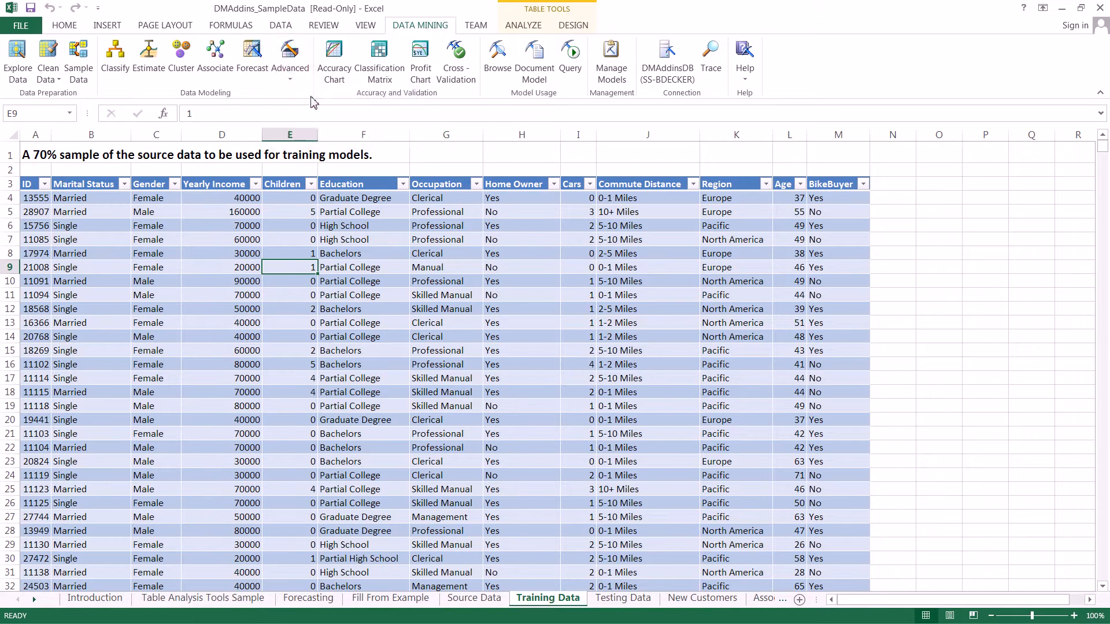
pyautogui.click(290, 49)
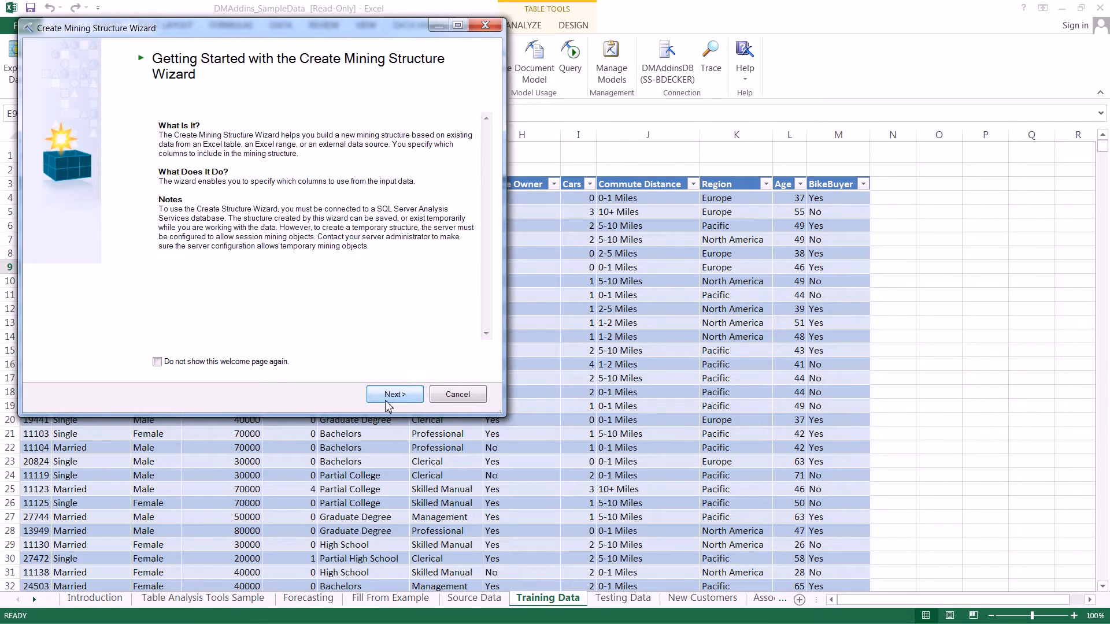
pyautogui.click(394, 394)
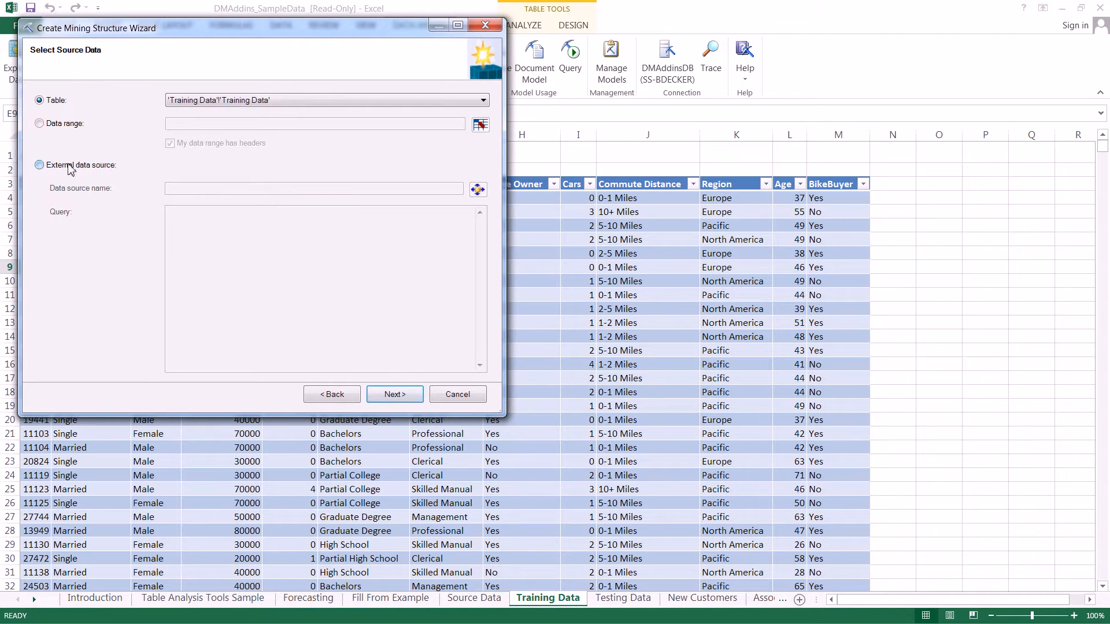
pyautogui.click(40, 165)
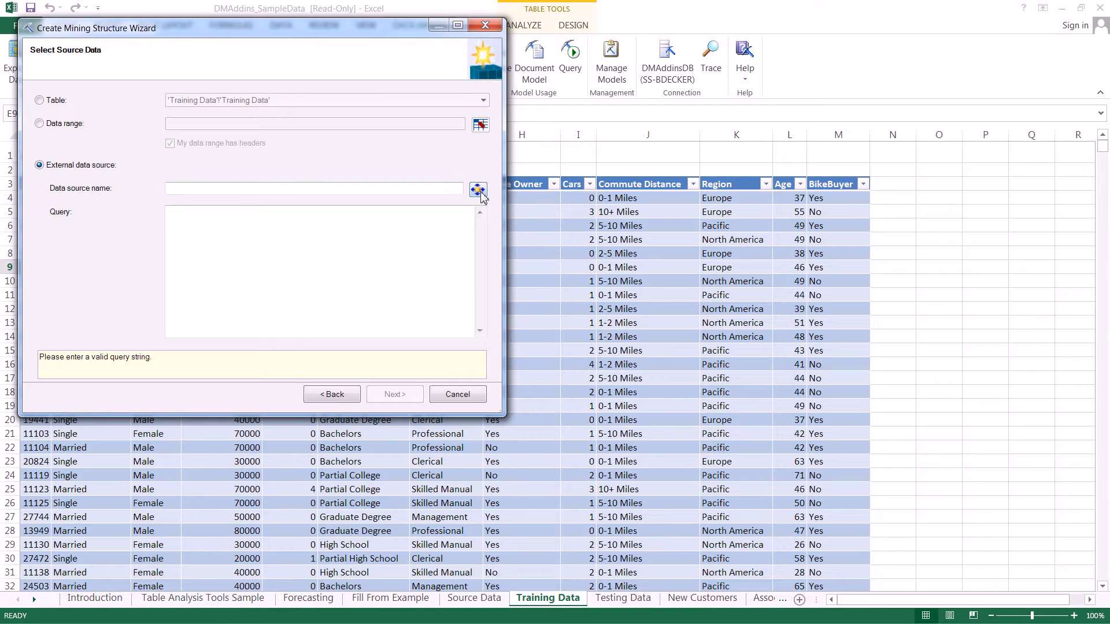
pyautogui.click(479, 189)
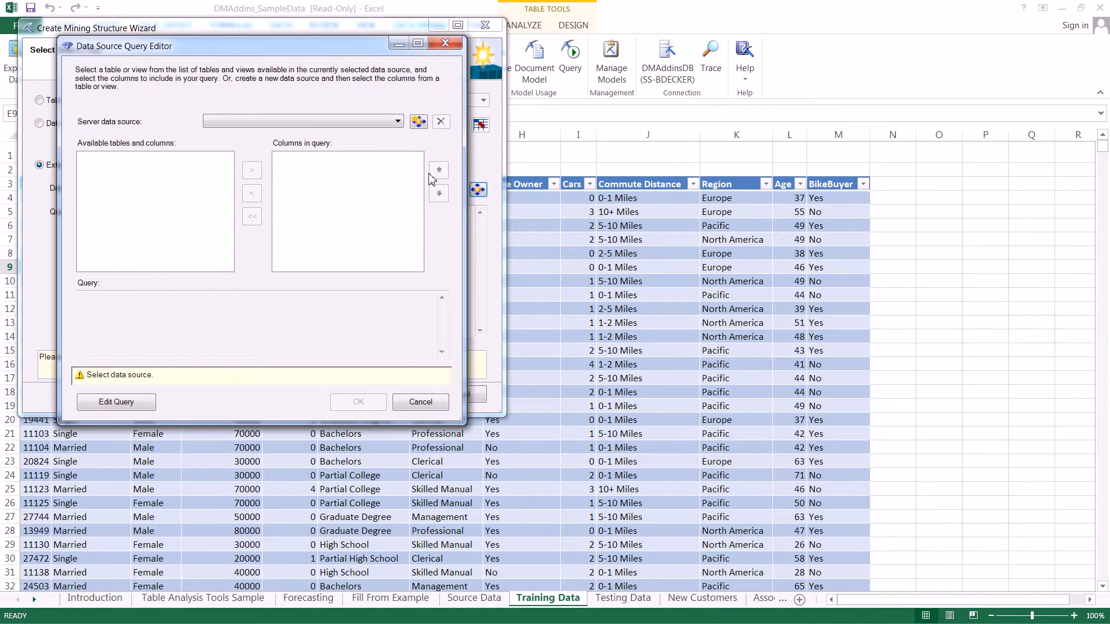
# Create data source 'srcAdventureworksDW2012' on server localhost with catalog AdventureWorksDW2012
pyautogui.click(417, 121)
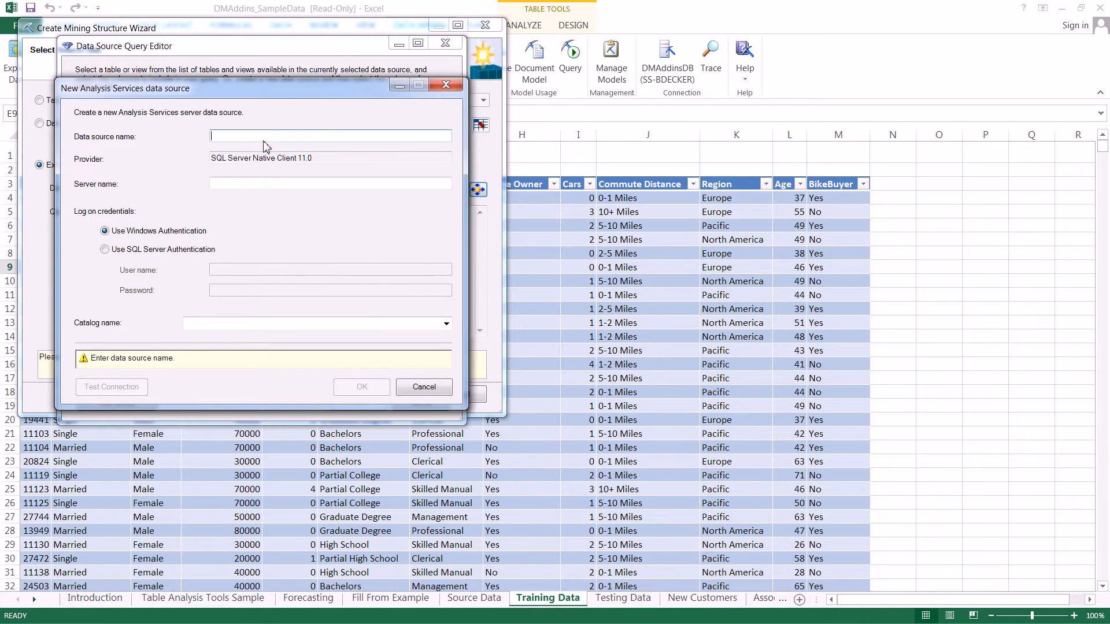
pyautogui.write('srcAd')
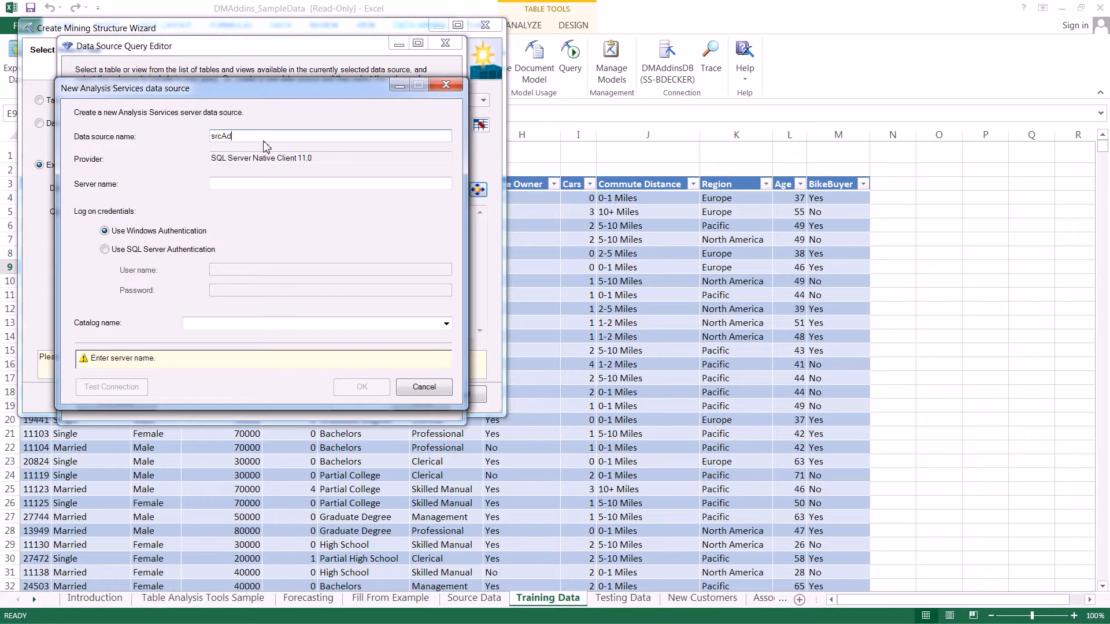
pyautogui.write('venturework')
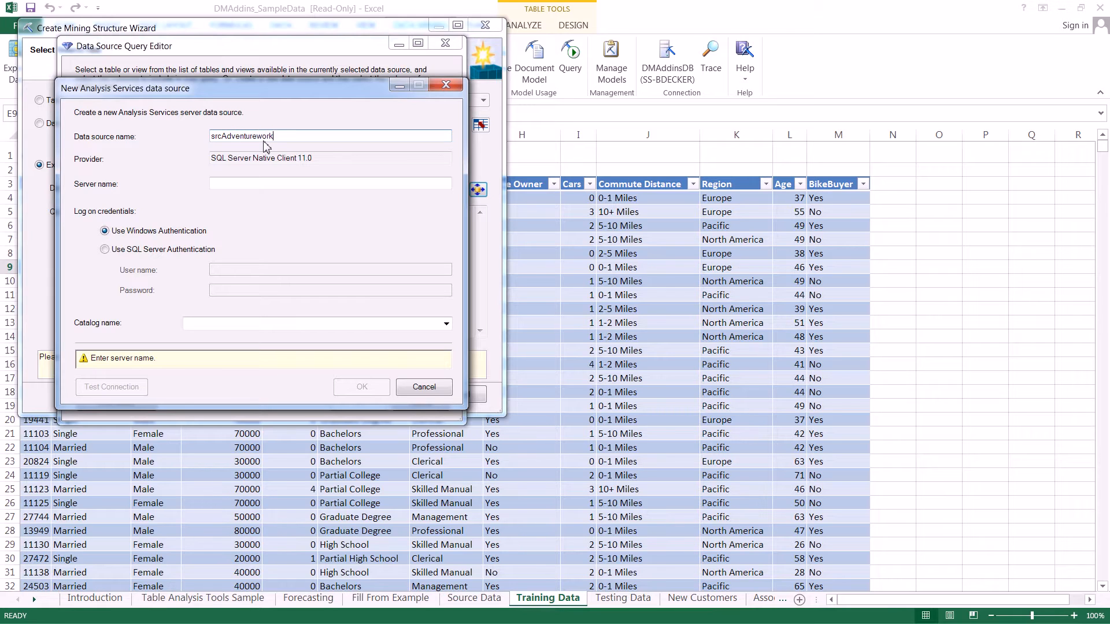
pyautogui.write('DW2012')
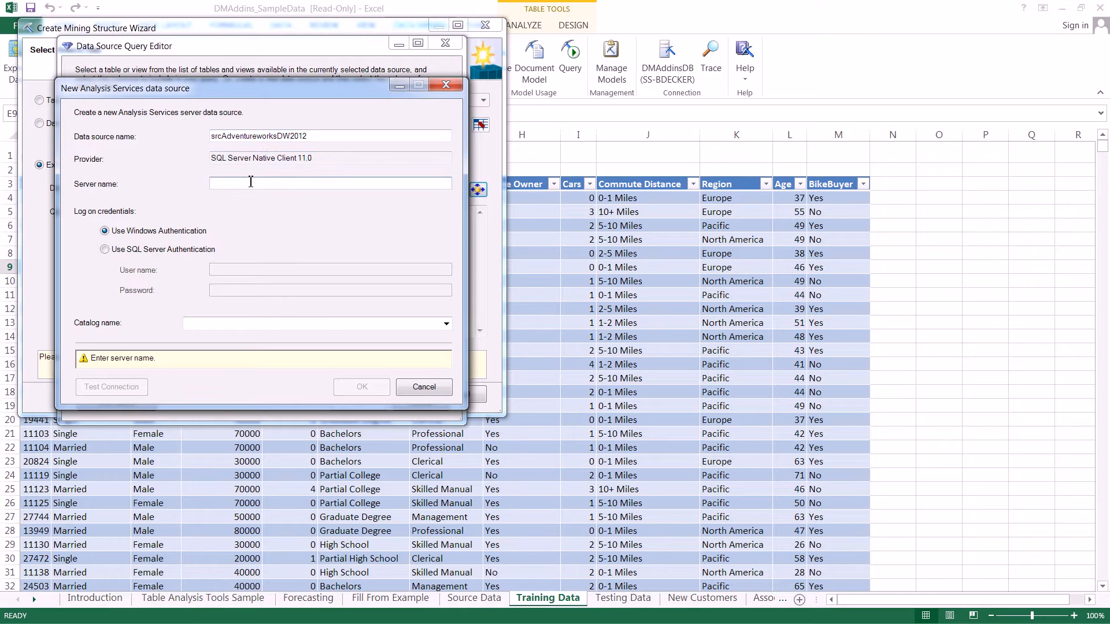
pyautogui.write('localhost')
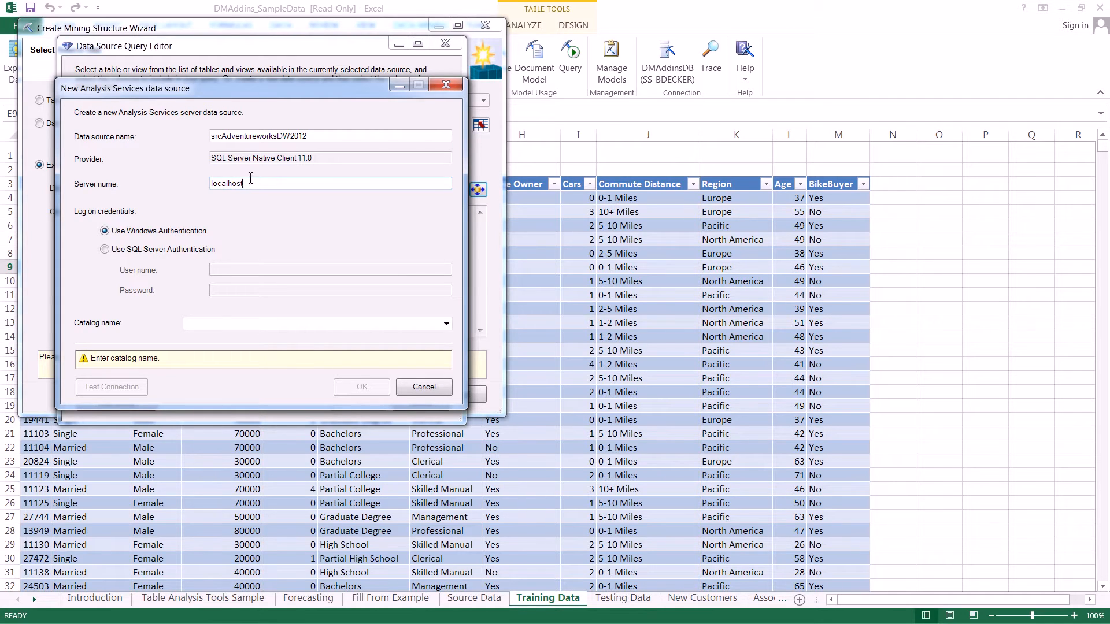
pyautogui.moveTo(242, 206)
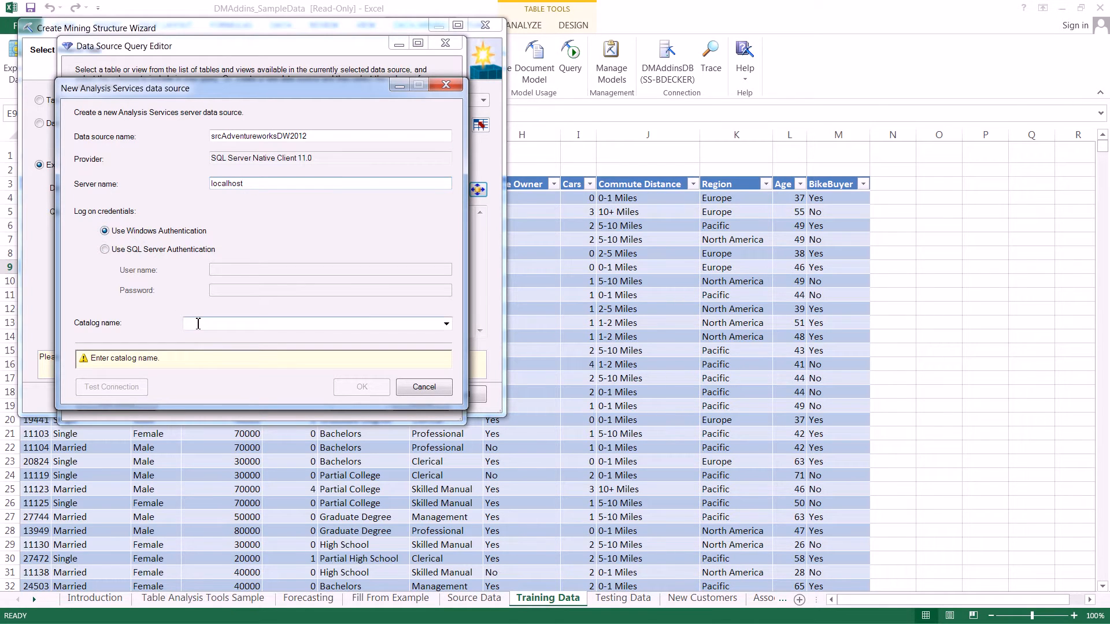
pyautogui.click(446, 324)
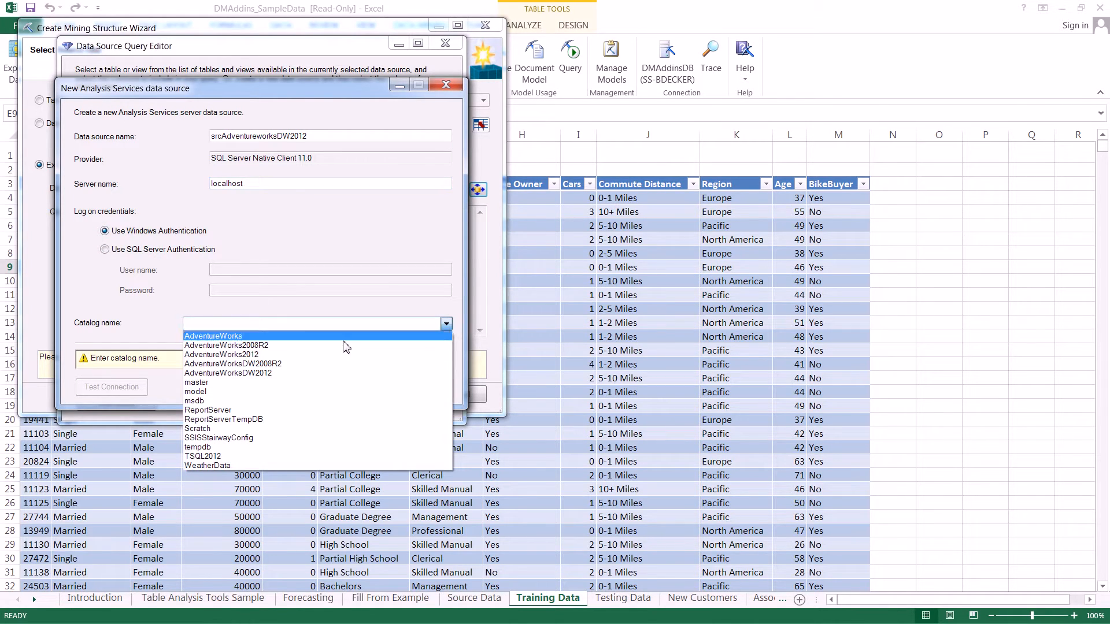
pyautogui.click(227, 373)
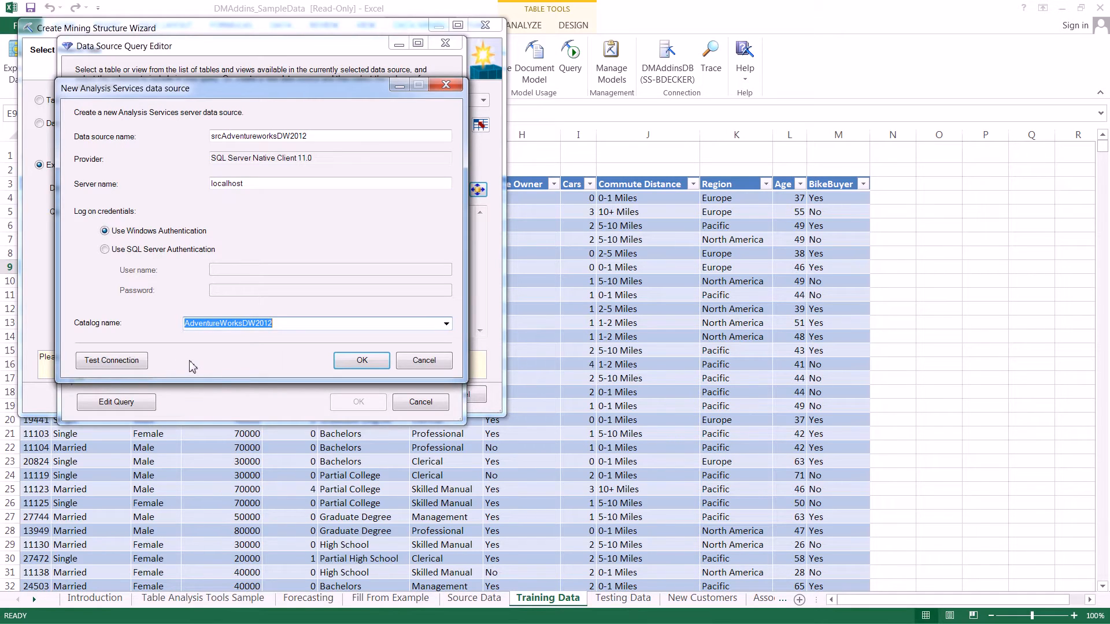
pyautogui.moveTo(281, 361)
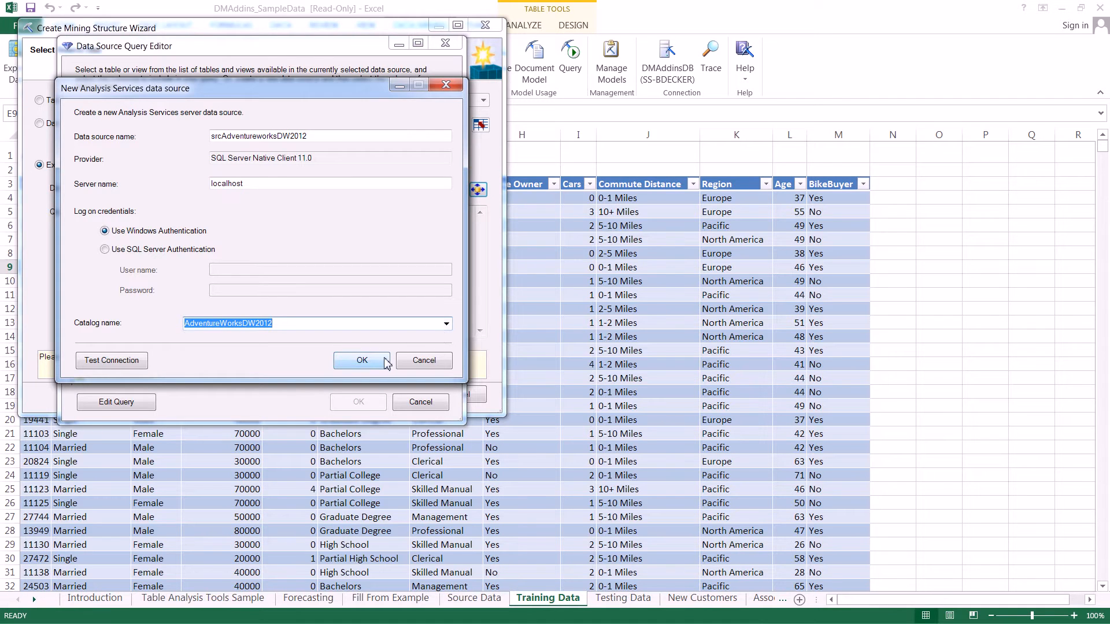
pyautogui.click(362, 360)
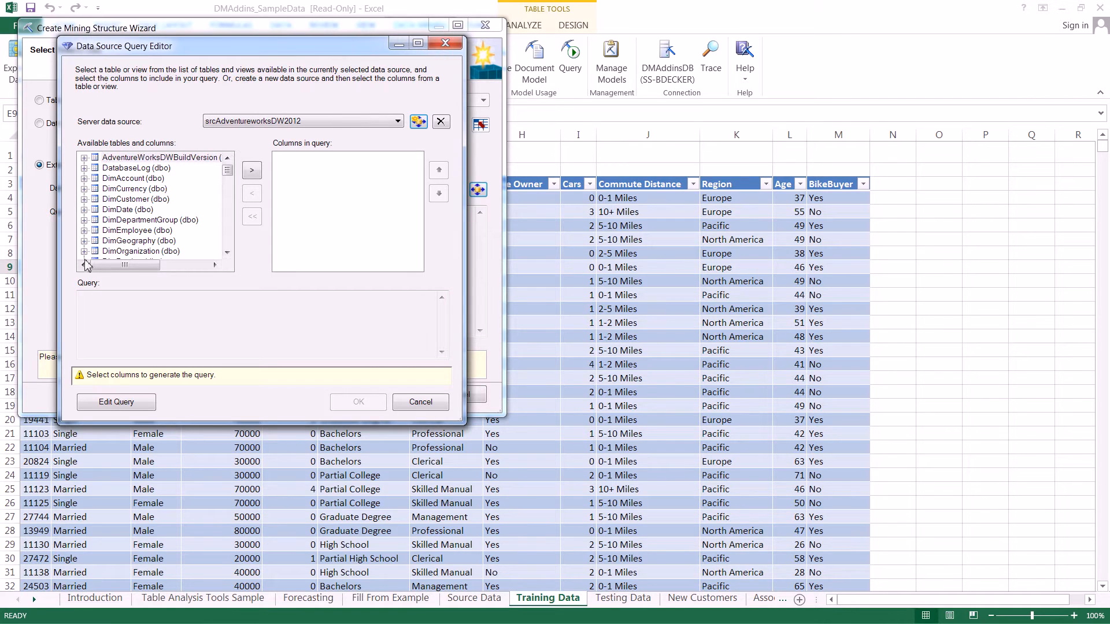
pyautogui.moveTo(240, 183)
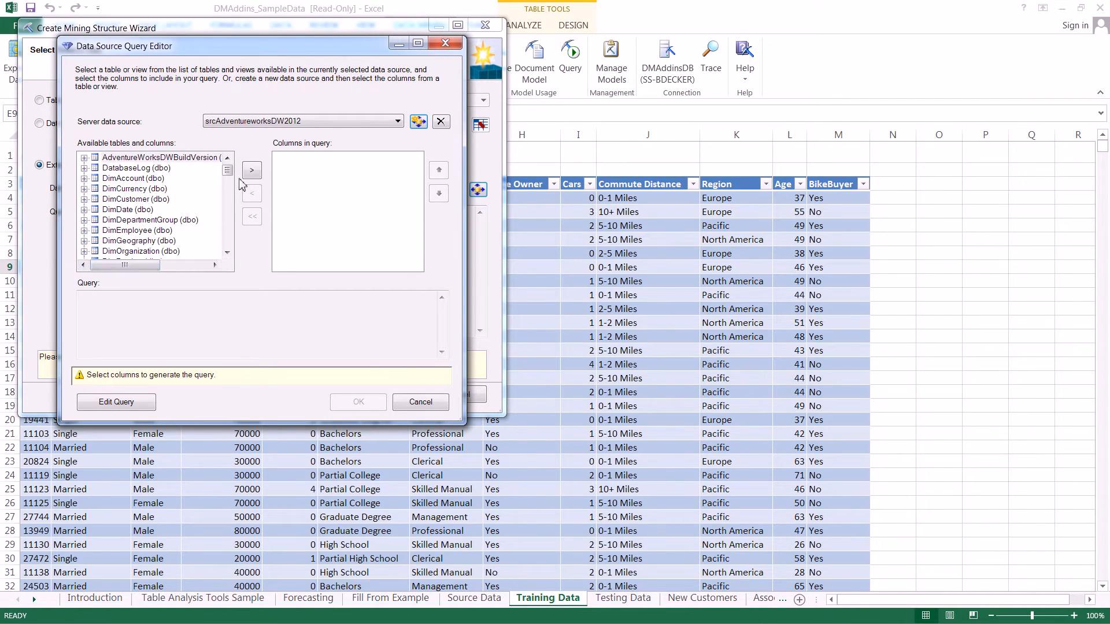
# Add every vTargetMail (dbo) column, CustomerKey through BikeBuyer, to the query
pyautogui.scroll(-3)
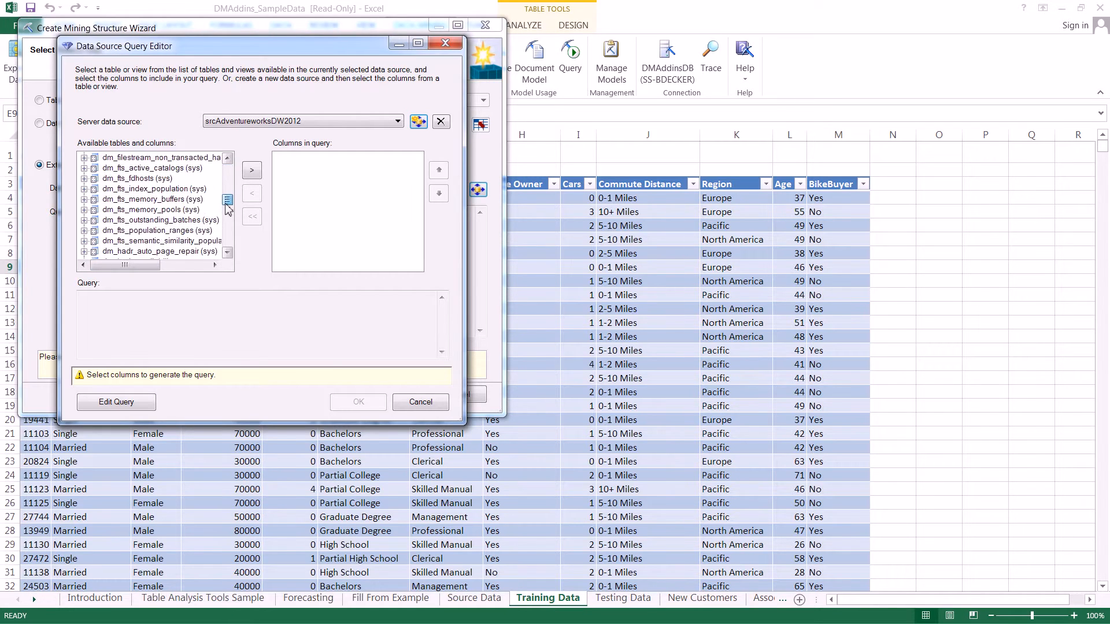
pyautogui.scroll(-3)
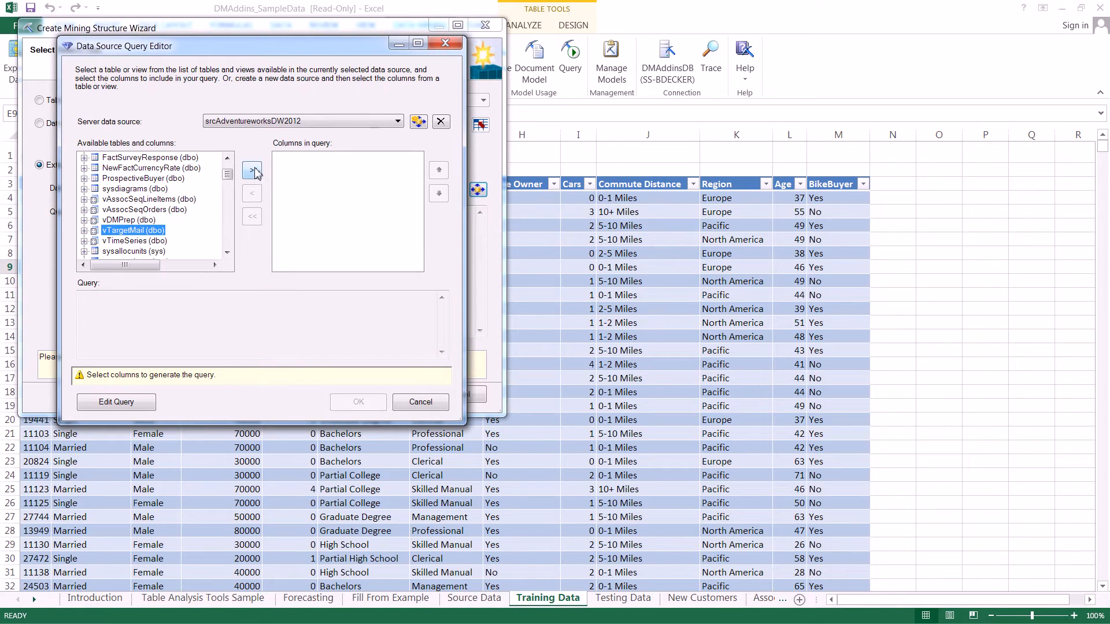
pyautogui.click(252, 170)
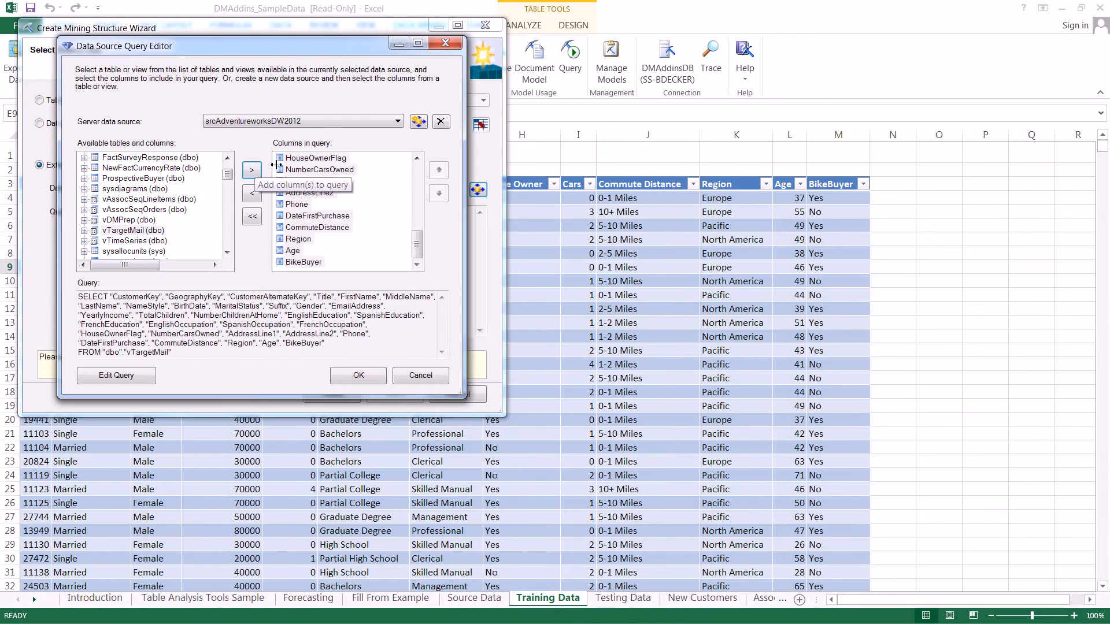
pyautogui.click(252, 169)
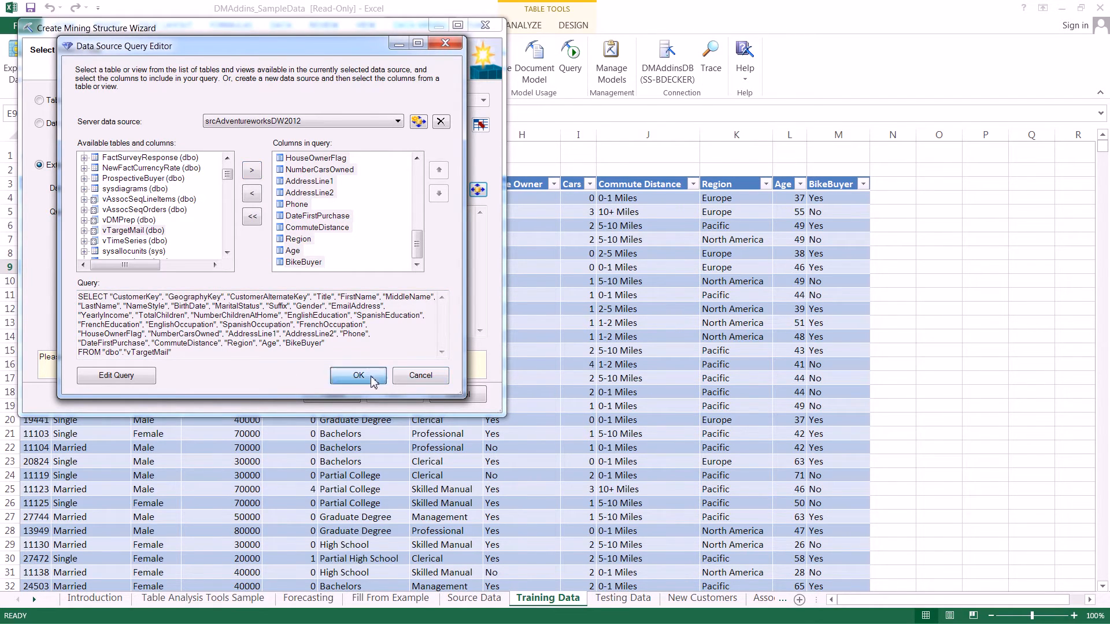
# Accept the vTargetMail query and default column usages to create 'srcAdventureworksDW2012 Structure'
pyautogui.click(357, 375)
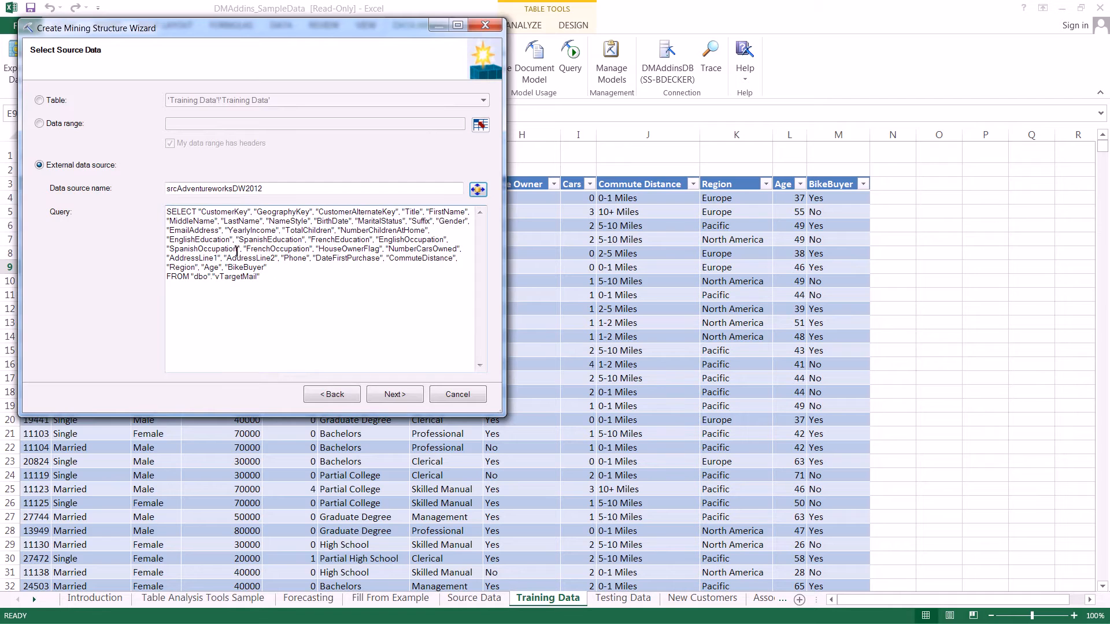
pyautogui.click(394, 394)
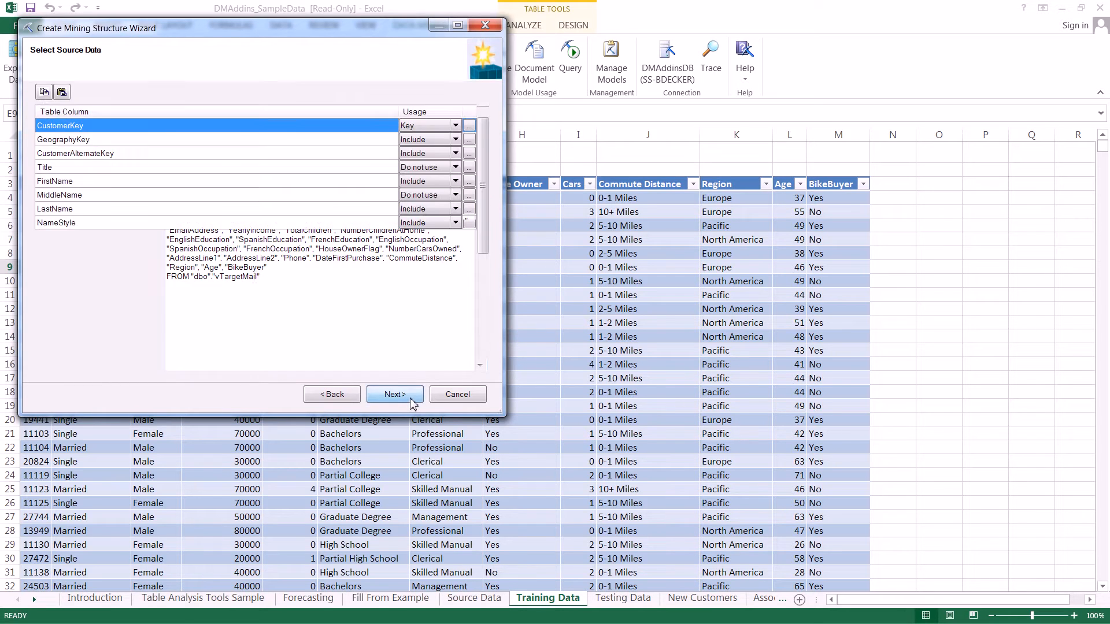
pyautogui.click(394, 395)
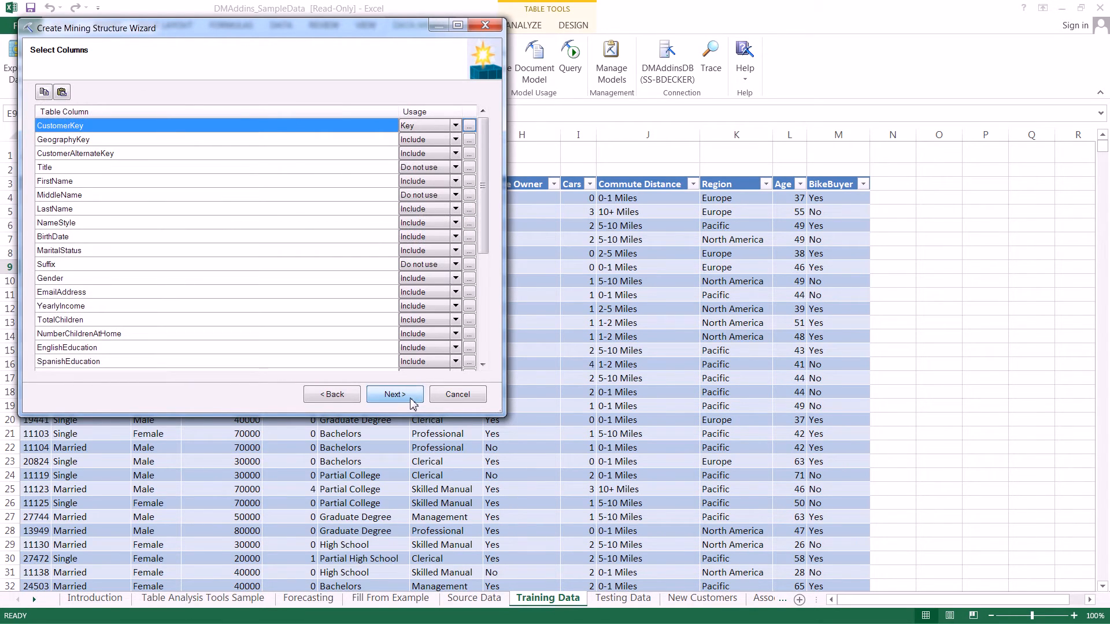
pyautogui.click(394, 394)
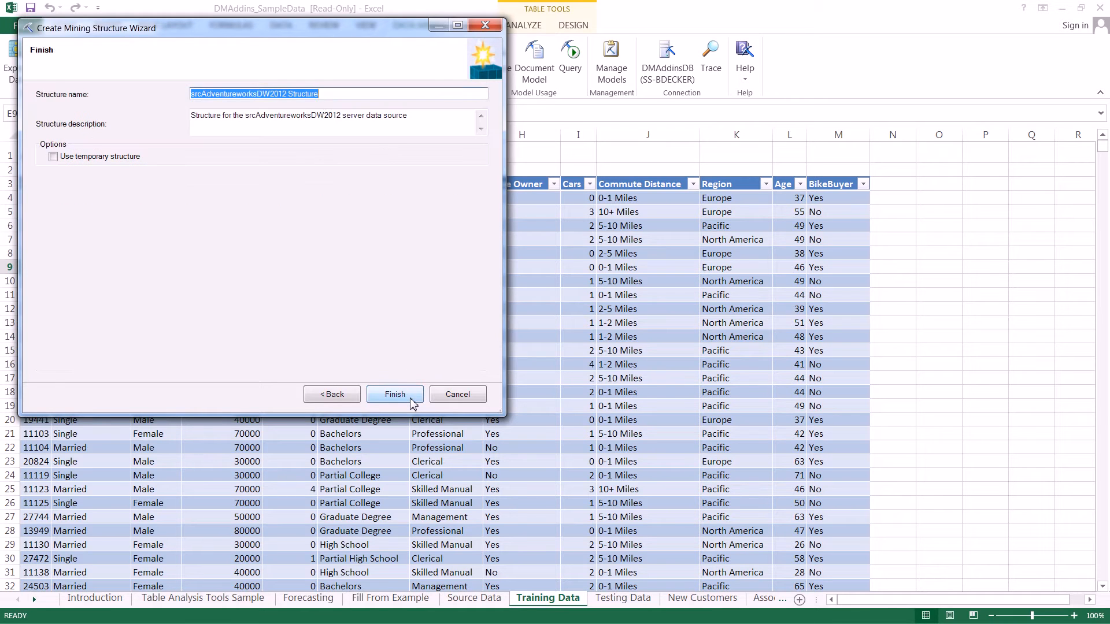
pyautogui.click(394, 394)
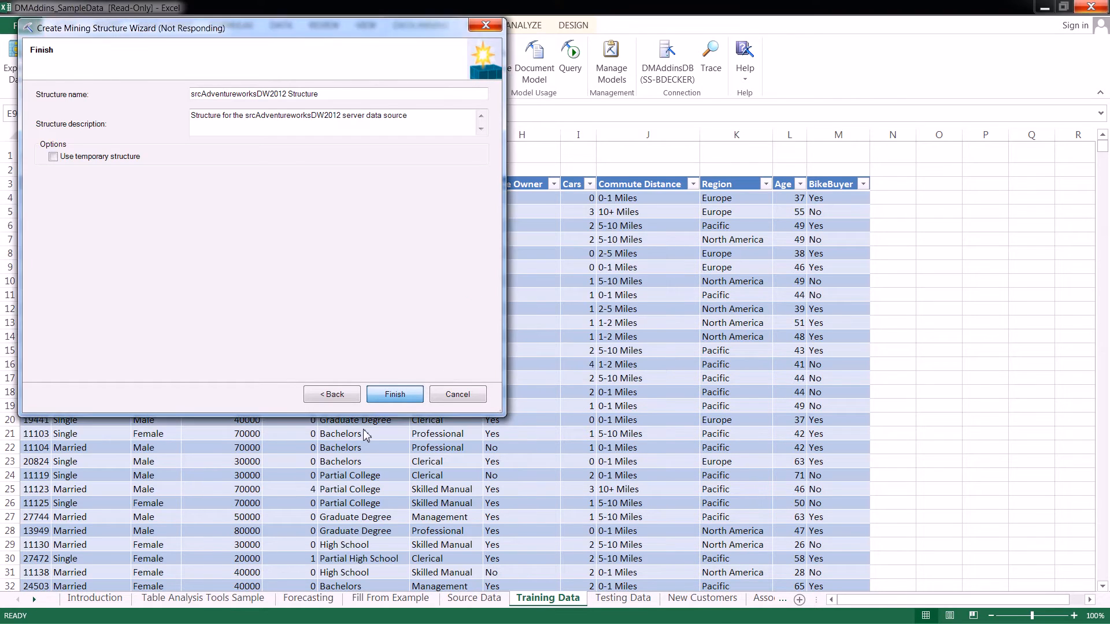
# Add a model to 'srcAdventureworksDW2012 Structure' and choose the Microsoft Naive Bayes algorithm
pyautogui.click(395, 394)
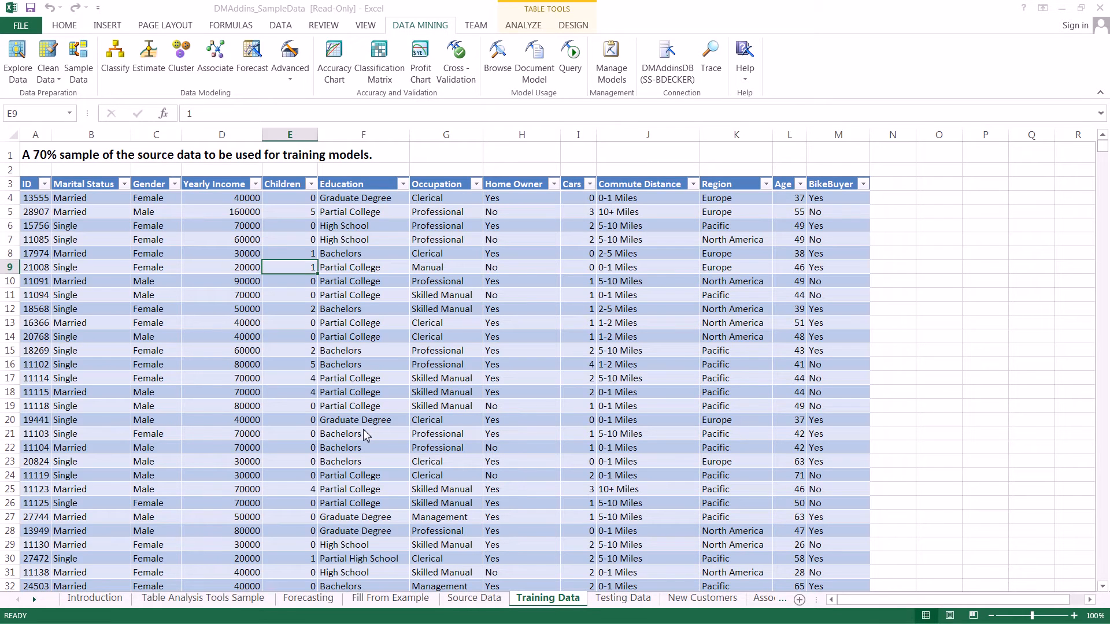
pyautogui.click(289, 60)
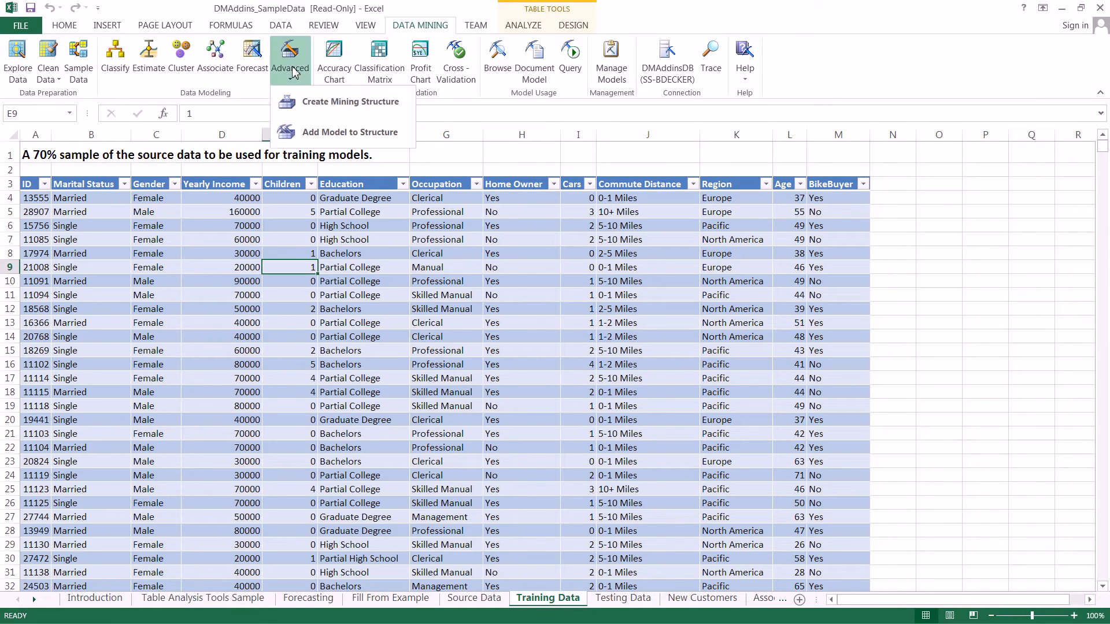
pyautogui.click(350, 132)
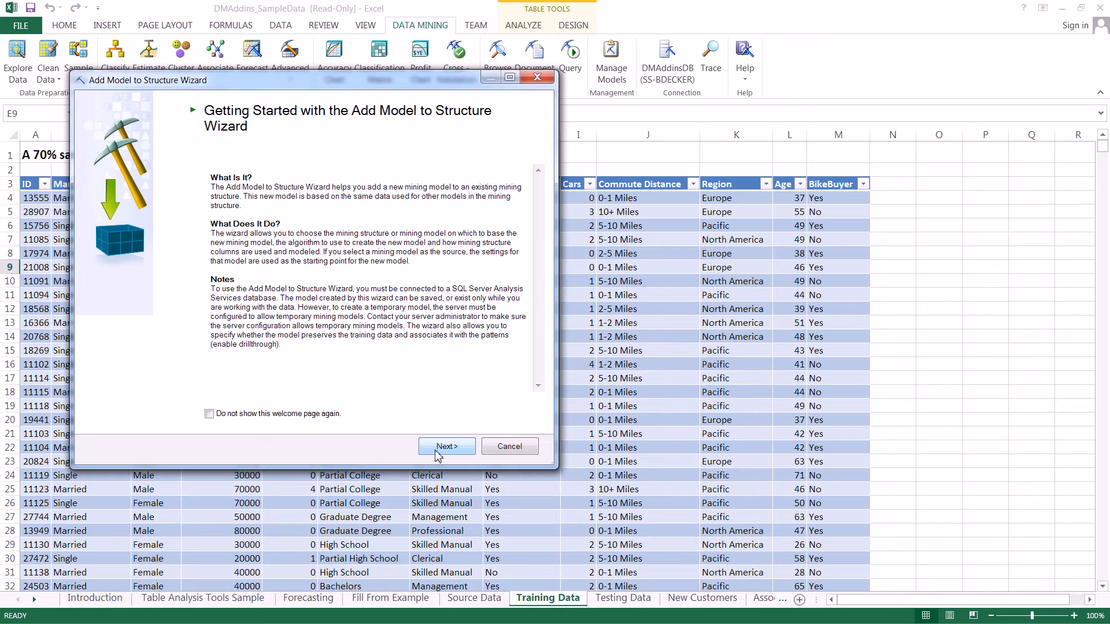
pyautogui.click(446, 447)
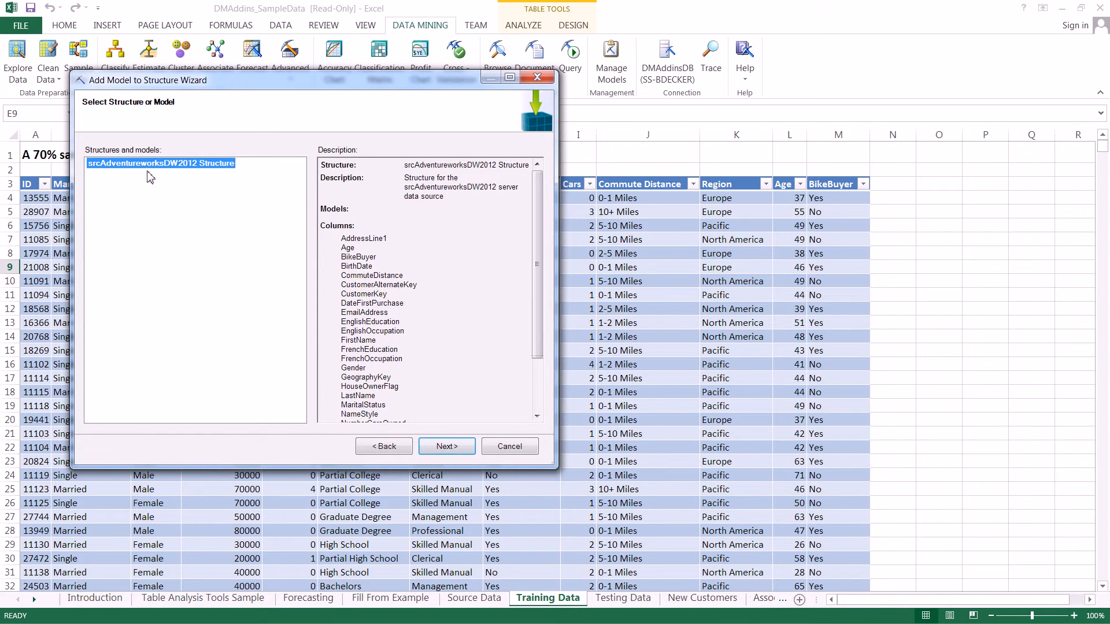
pyautogui.click(445, 445)
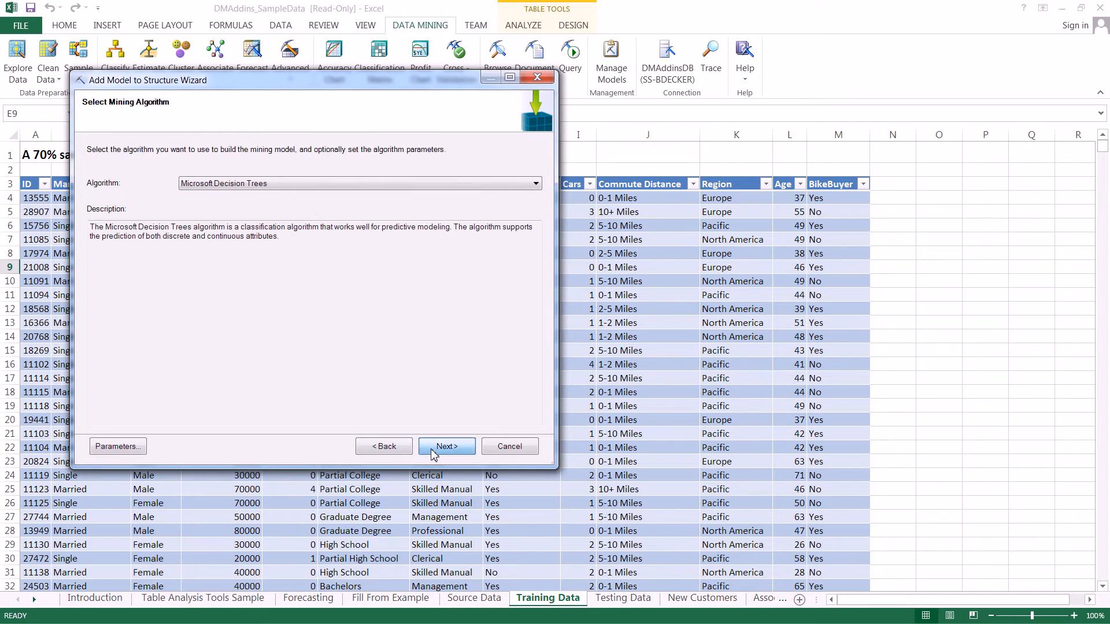
pyautogui.click(534, 183)
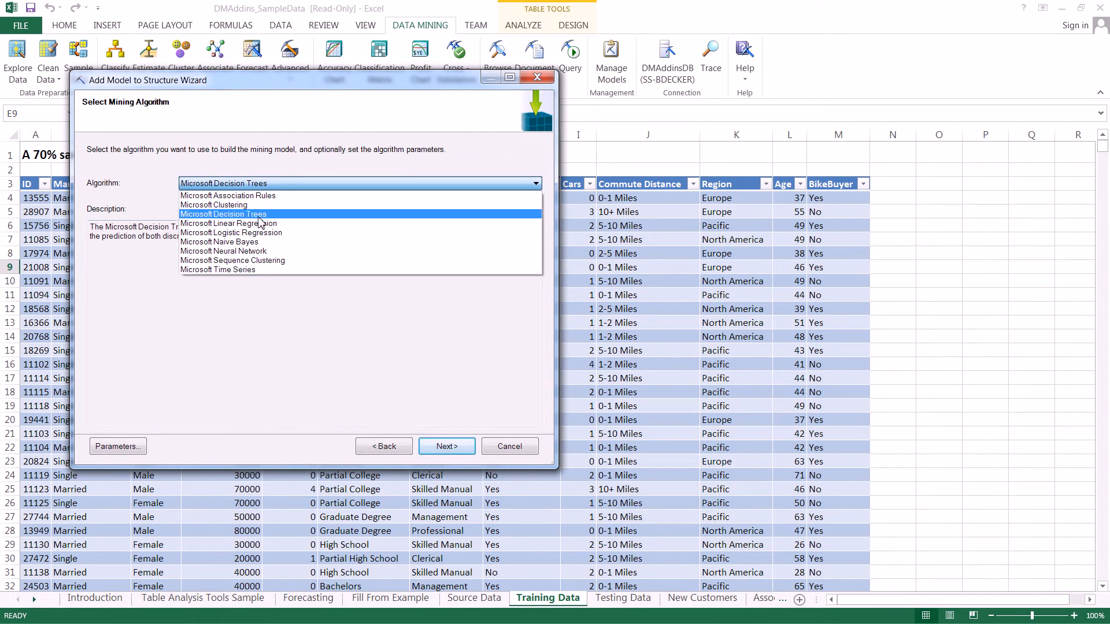
pyautogui.click(218, 241)
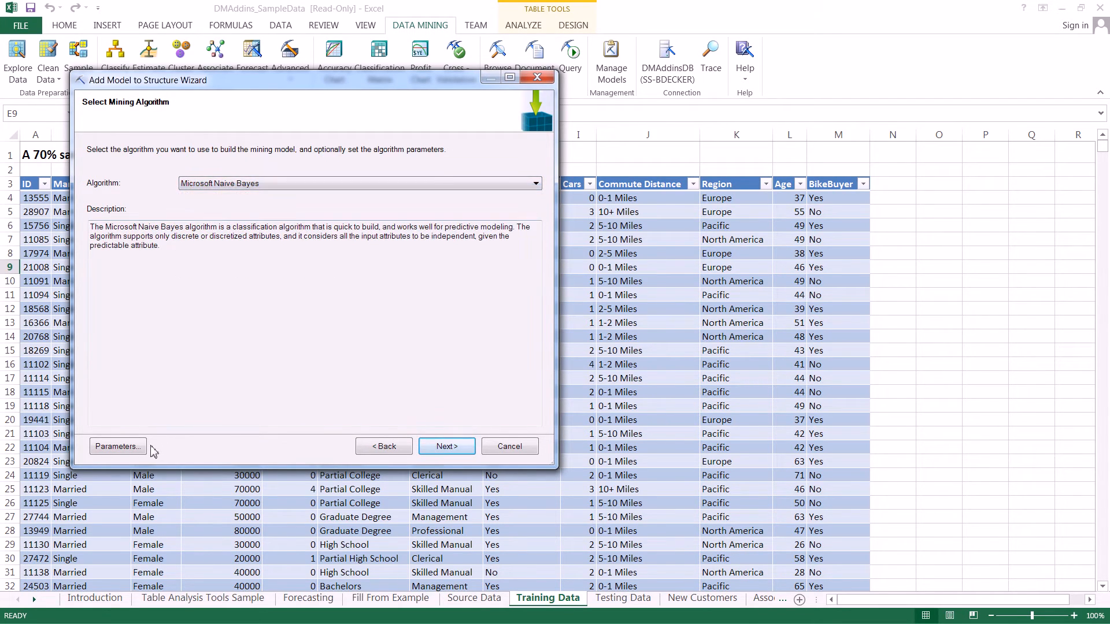
# Set AddressLine1, CustomerAlternateKey, FrenchEducation, FrenchOccupation and EmailAddress usage to Do not use
pyautogui.click(446, 446)
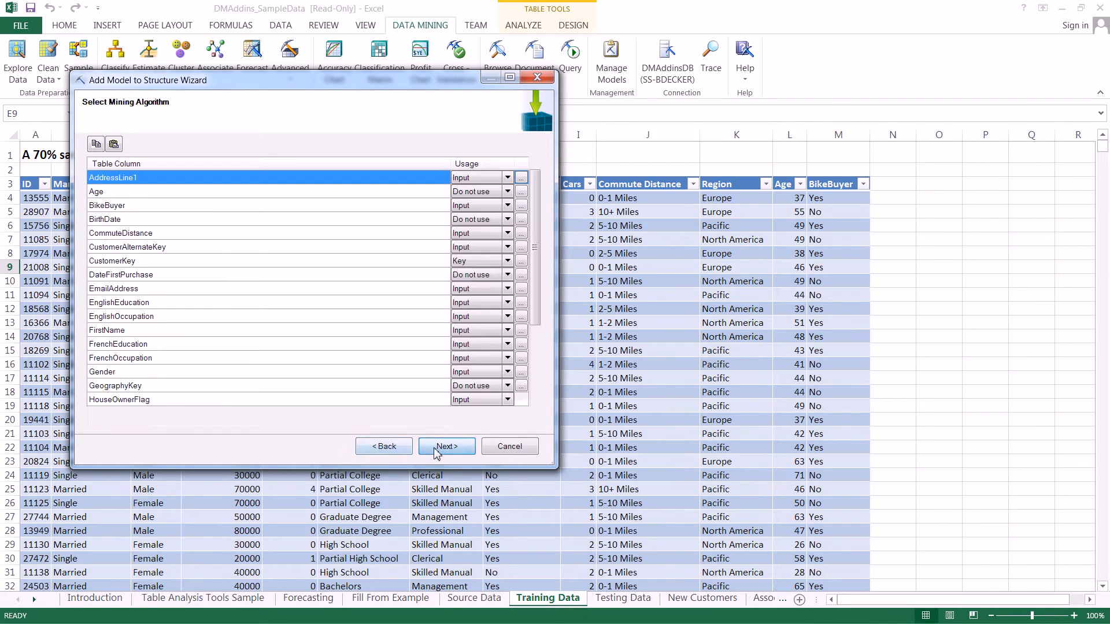
pyautogui.click(445, 445)
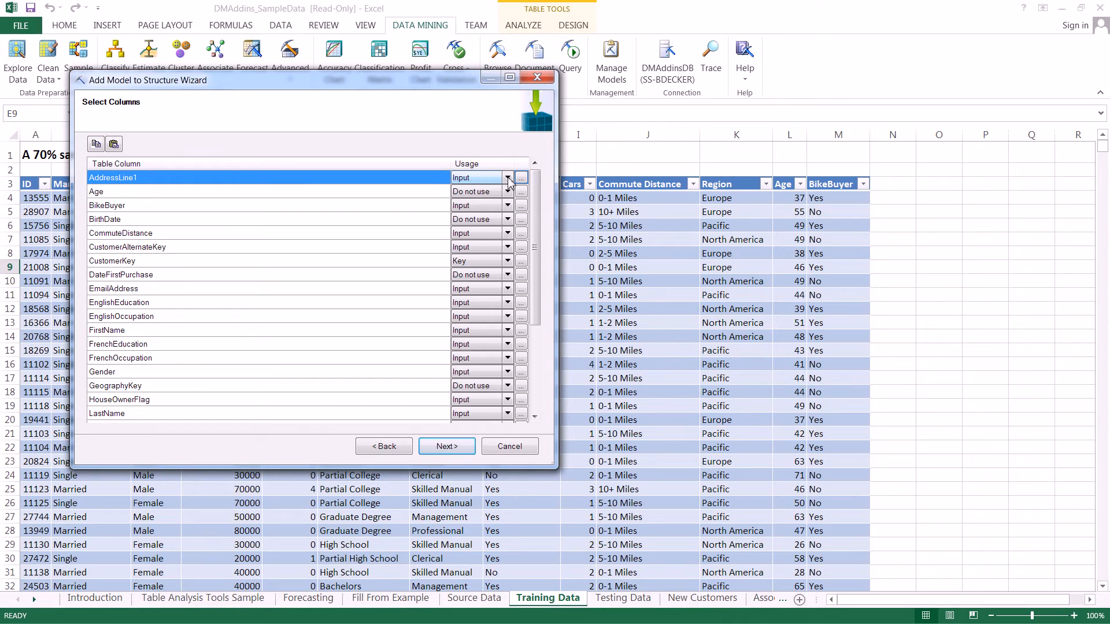
pyautogui.click(507, 176)
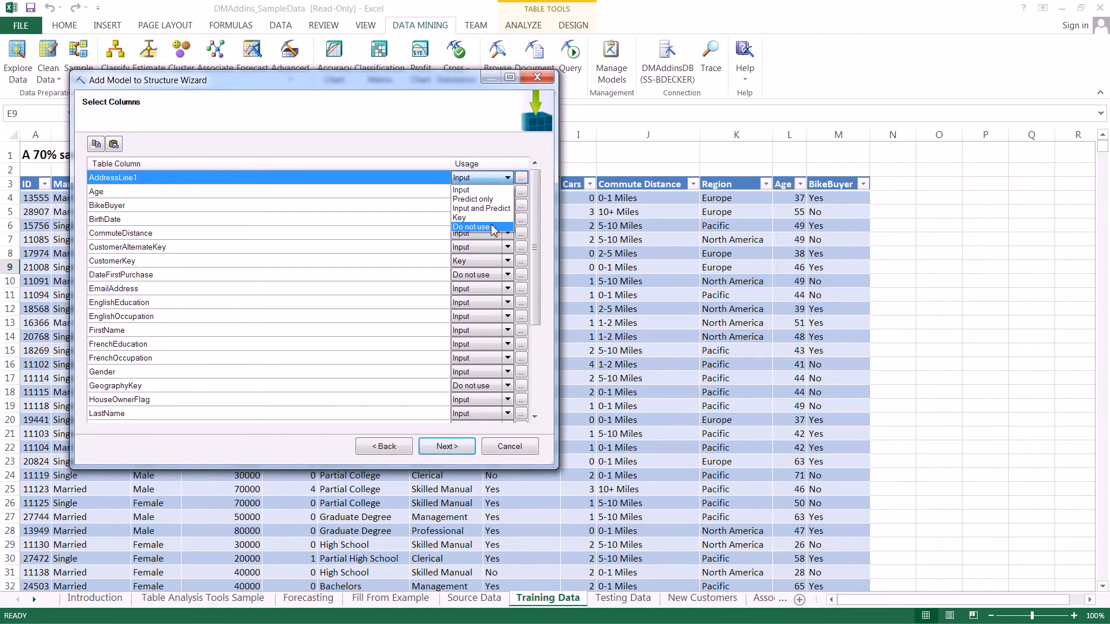
pyautogui.click(470, 227)
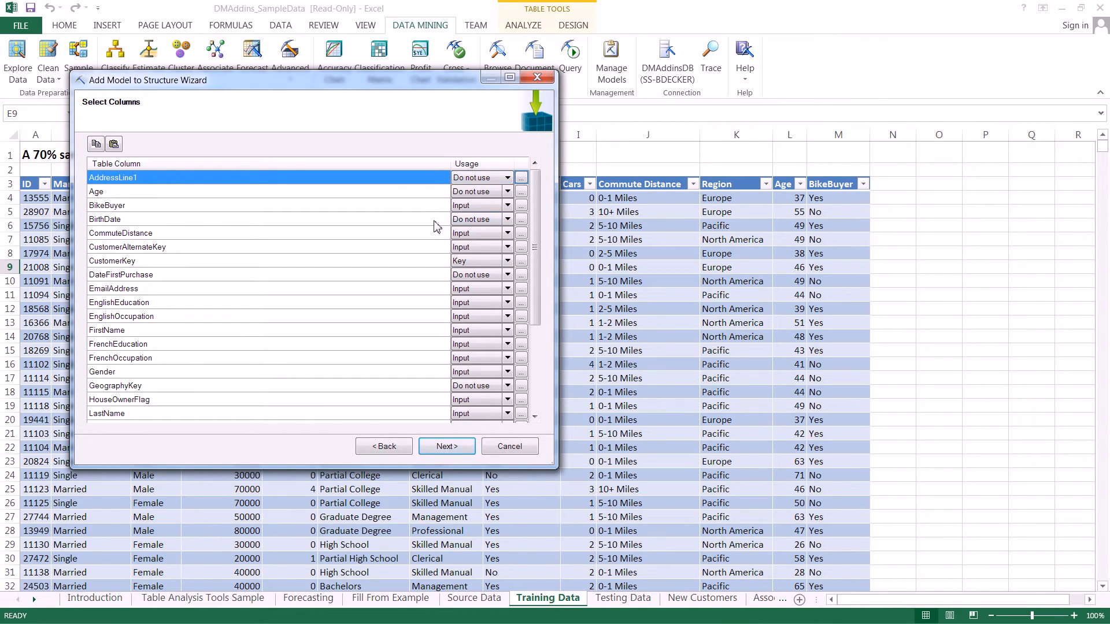
pyautogui.moveTo(146, 263)
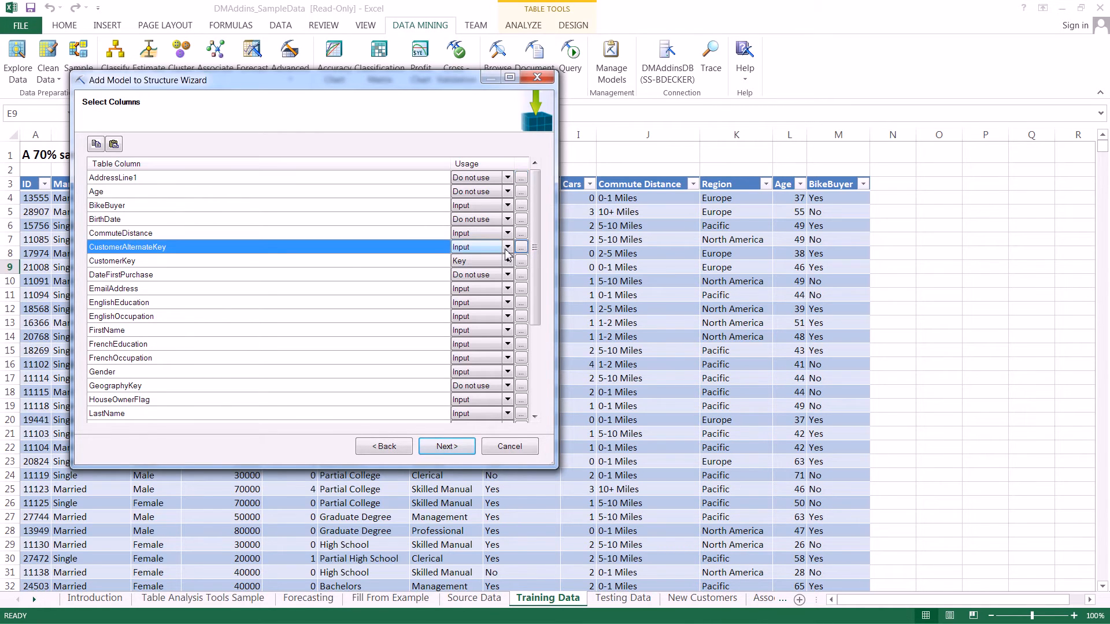
pyautogui.click(481, 246)
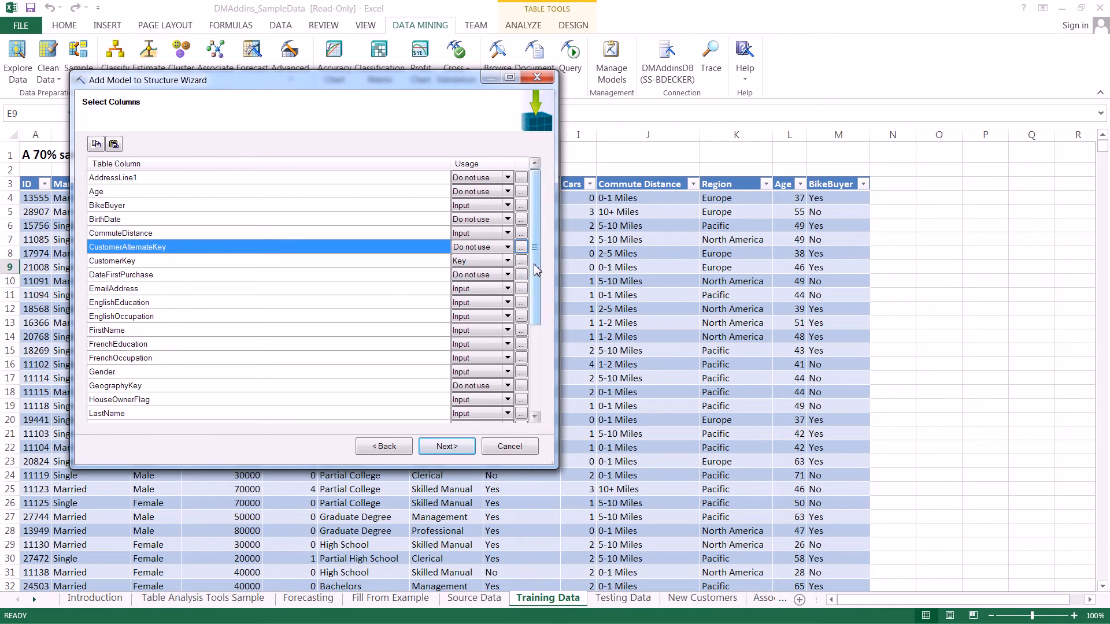
pyautogui.scroll(-3)
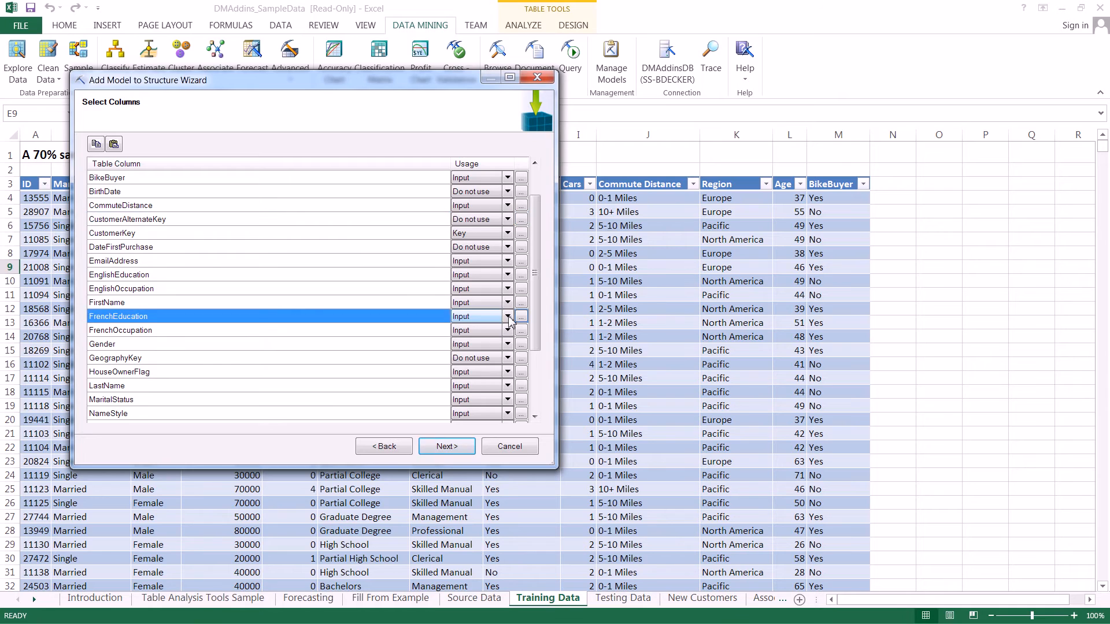
pyautogui.click(474, 316)
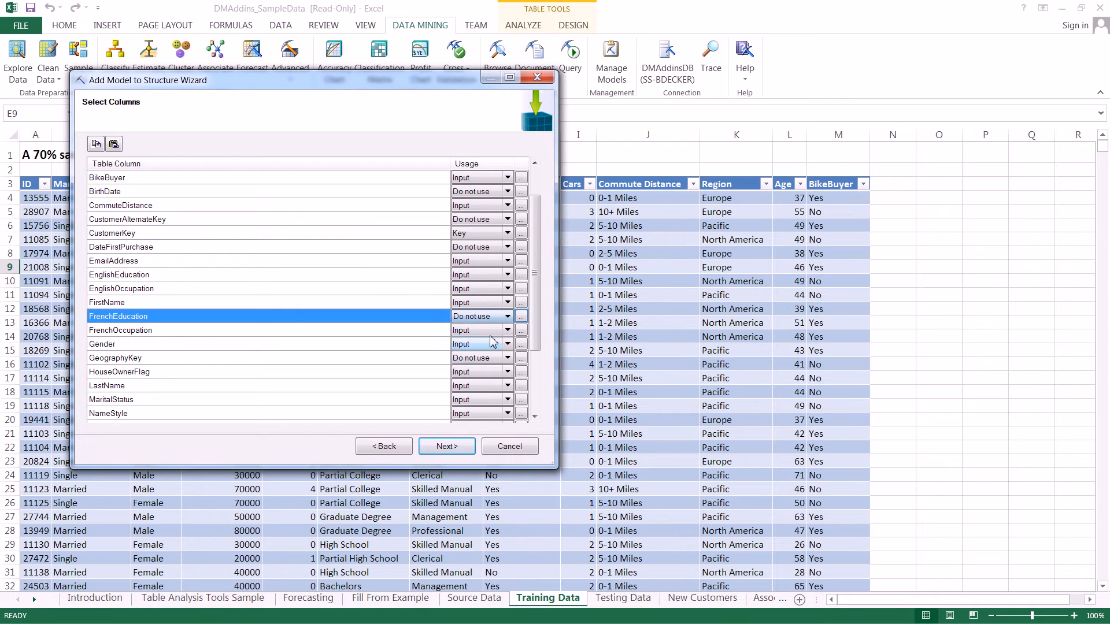
pyautogui.click(120, 330)
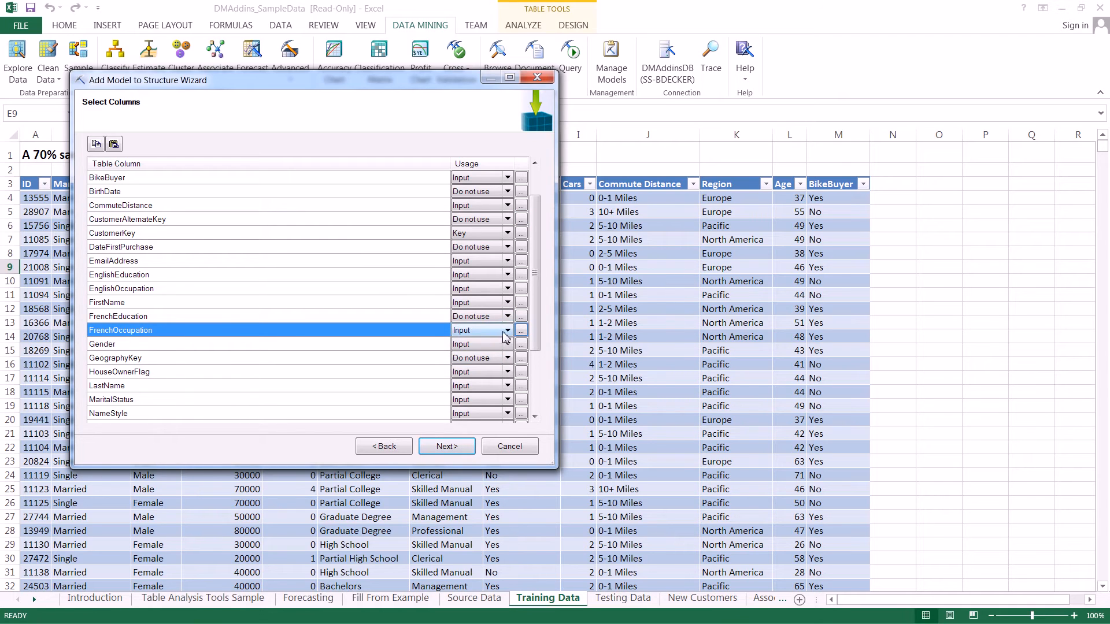
pyautogui.click(480, 330)
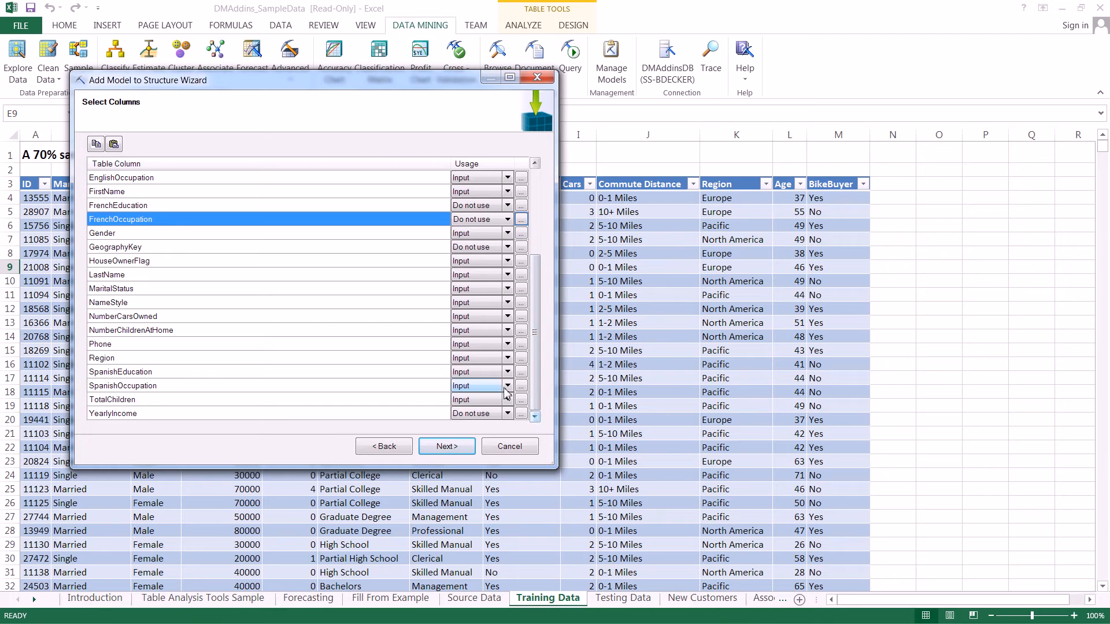
pyautogui.click(505, 372)
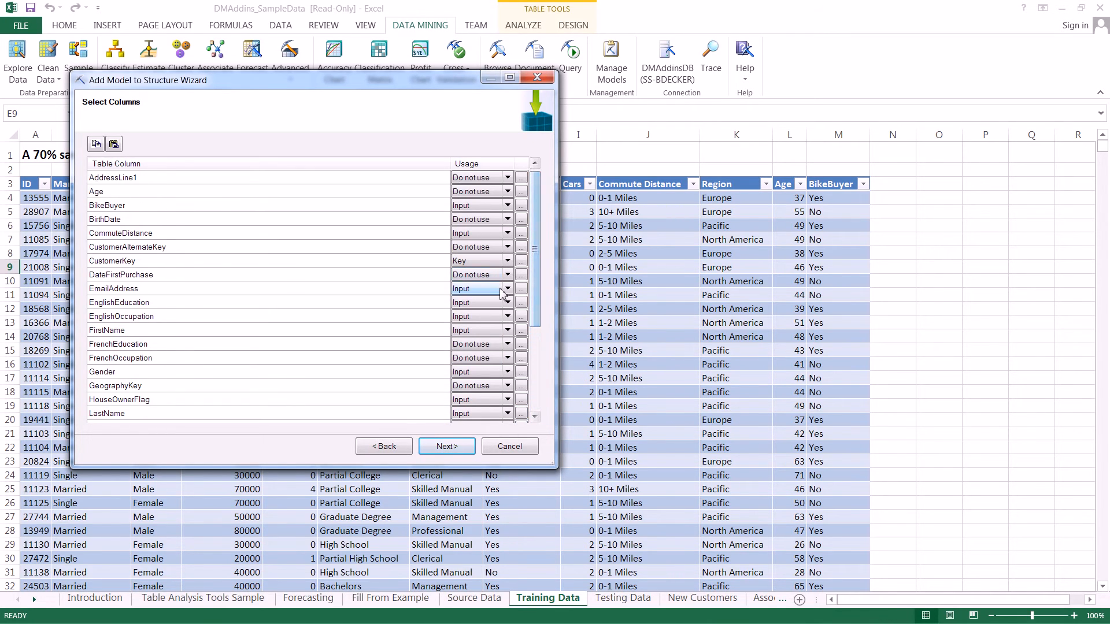
pyautogui.click(481, 288)
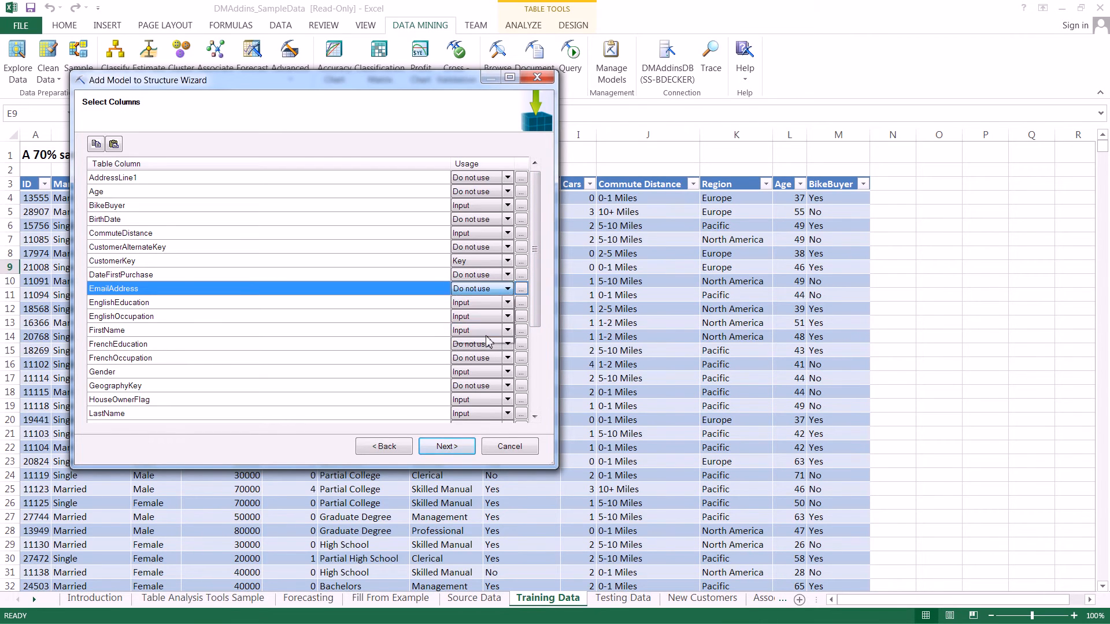
pyautogui.moveTo(460, 463)
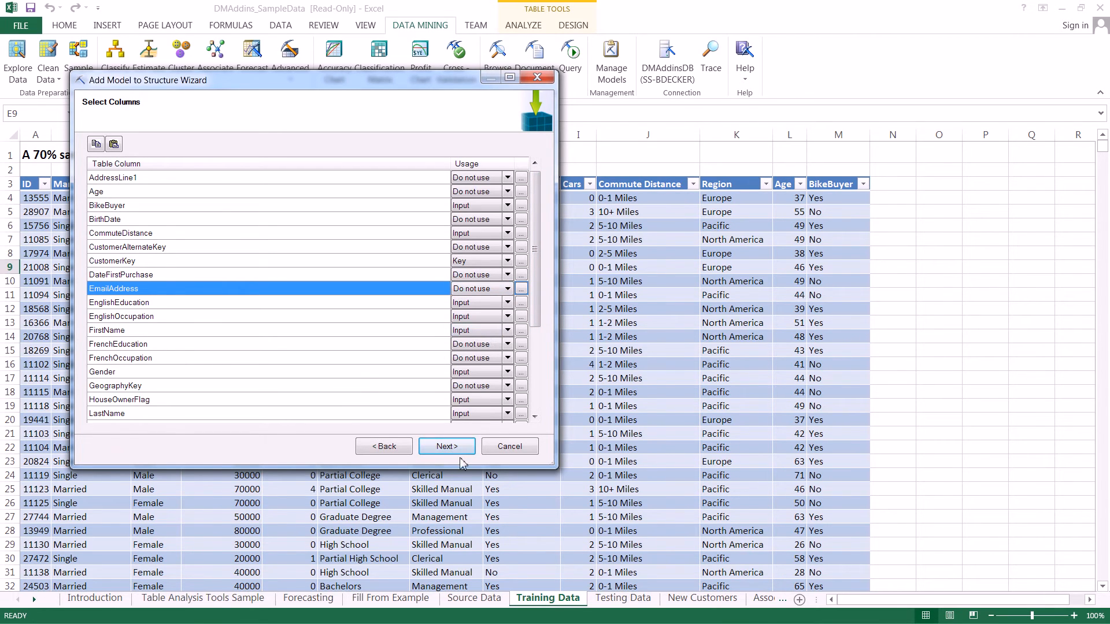
# Decline the no-predictable-column warning and set BikeBuyer's usage to Input and Predict
pyautogui.click(445, 446)
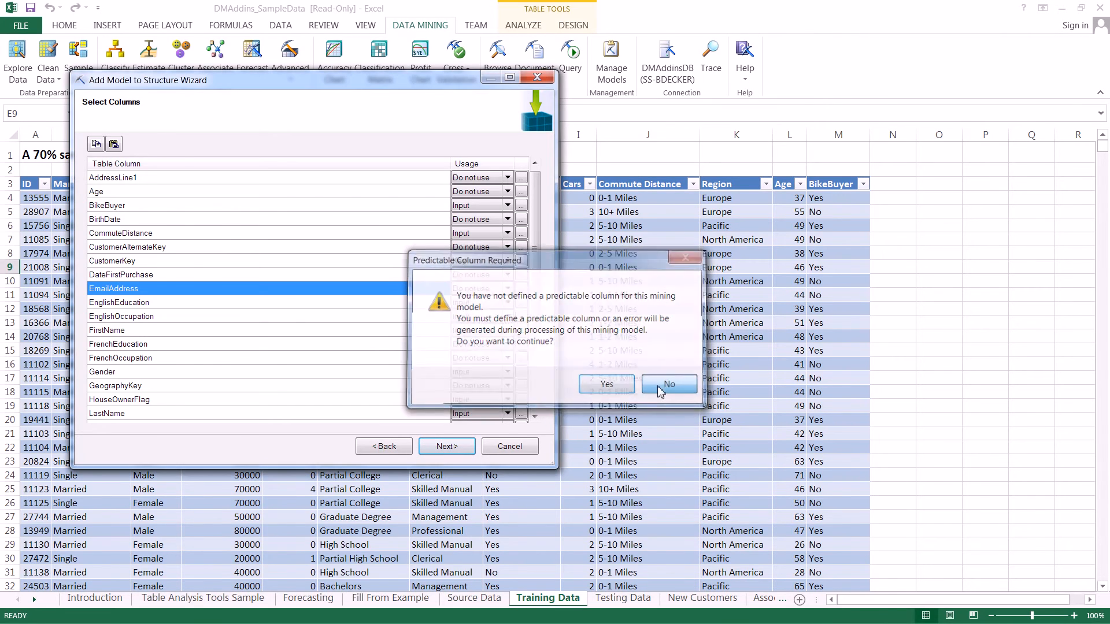
pyautogui.click(667, 384)
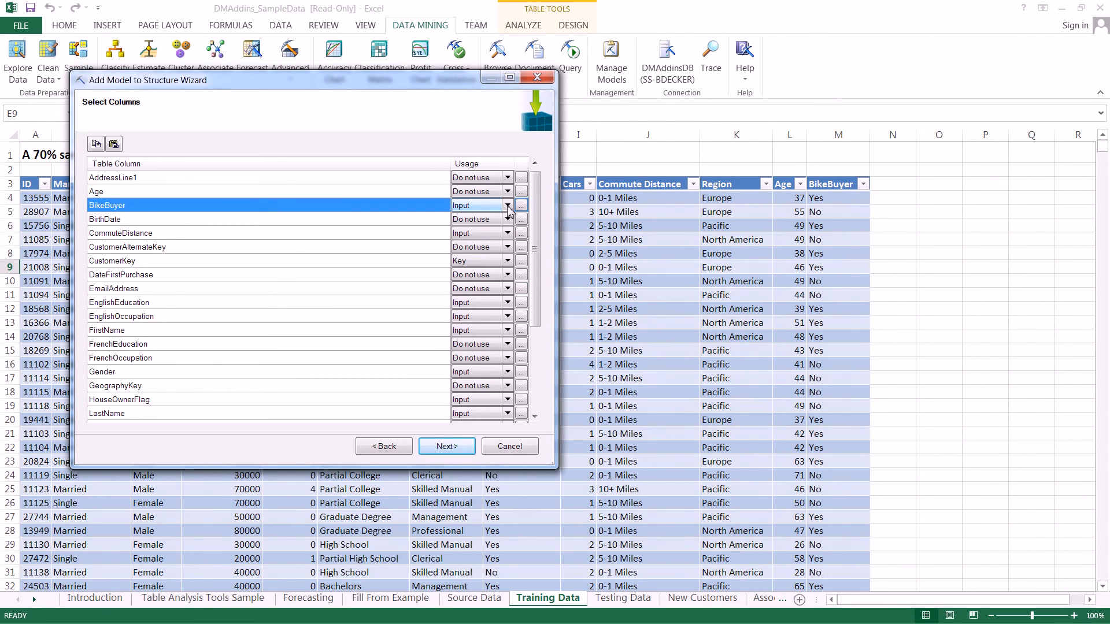
pyautogui.click(507, 205)
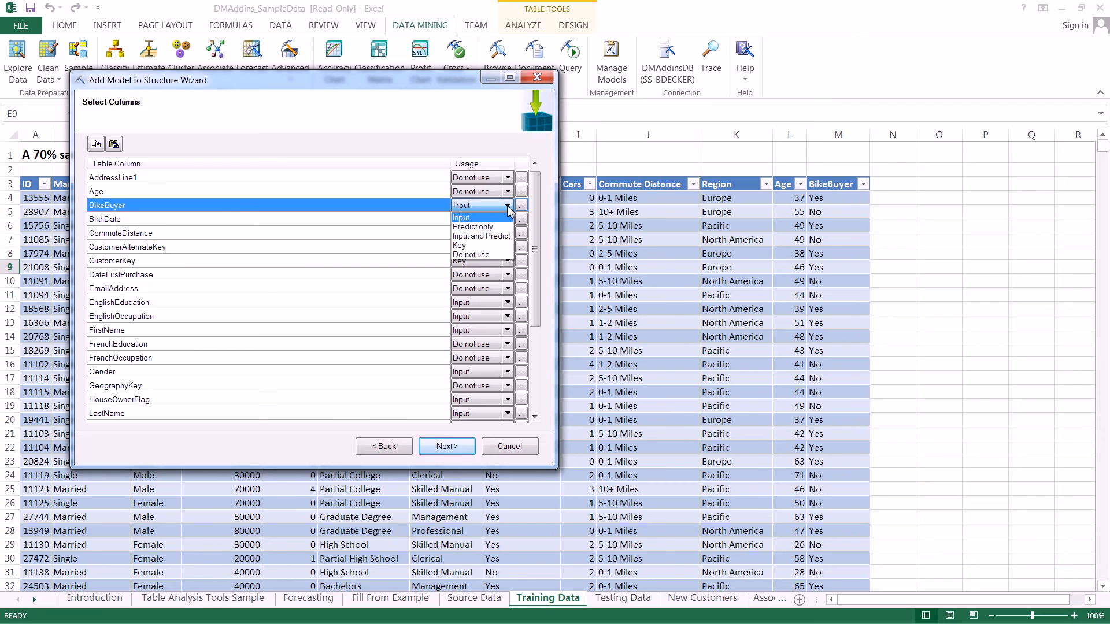
pyautogui.moveTo(499, 241)
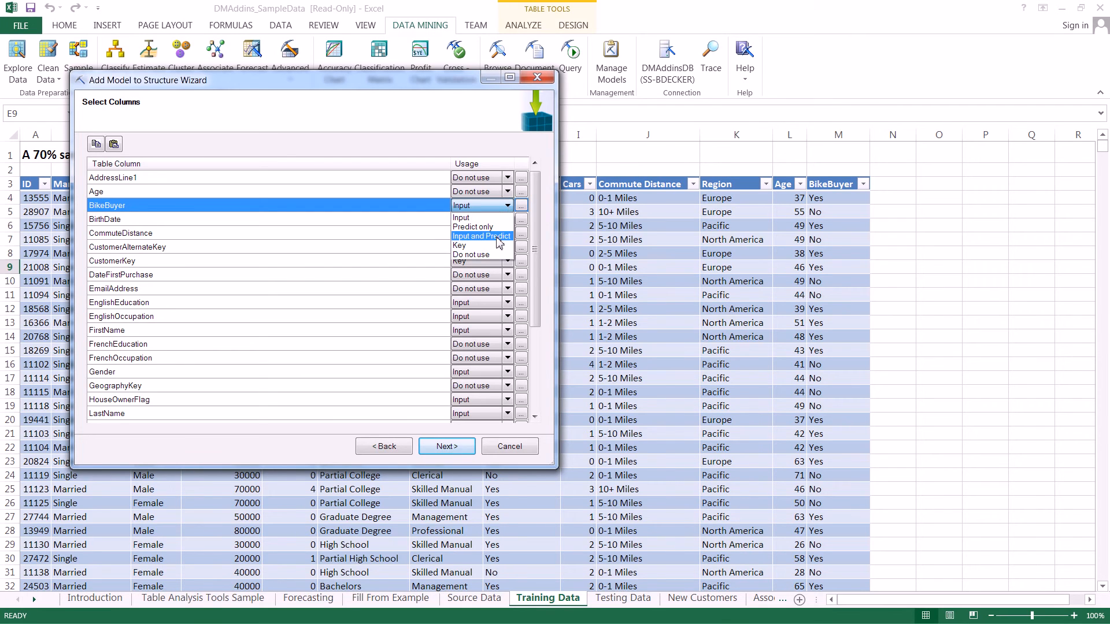
pyautogui.click(482, 236)
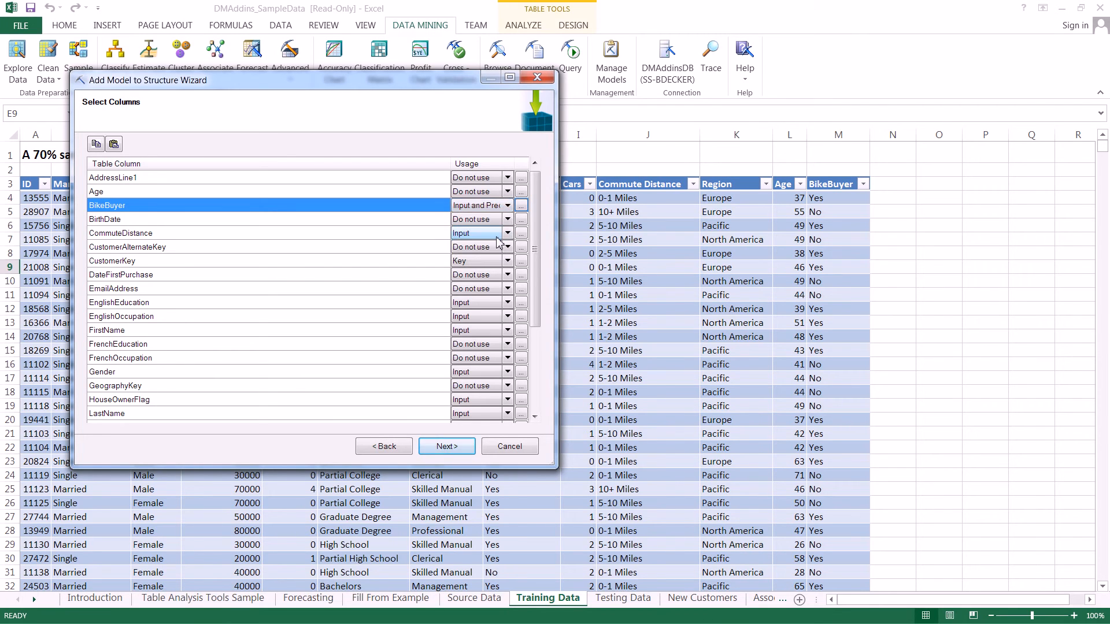
# Finish the wizard with Browse model and Process model enabled to train the Bayes model
pyautogui.click(445, 445)
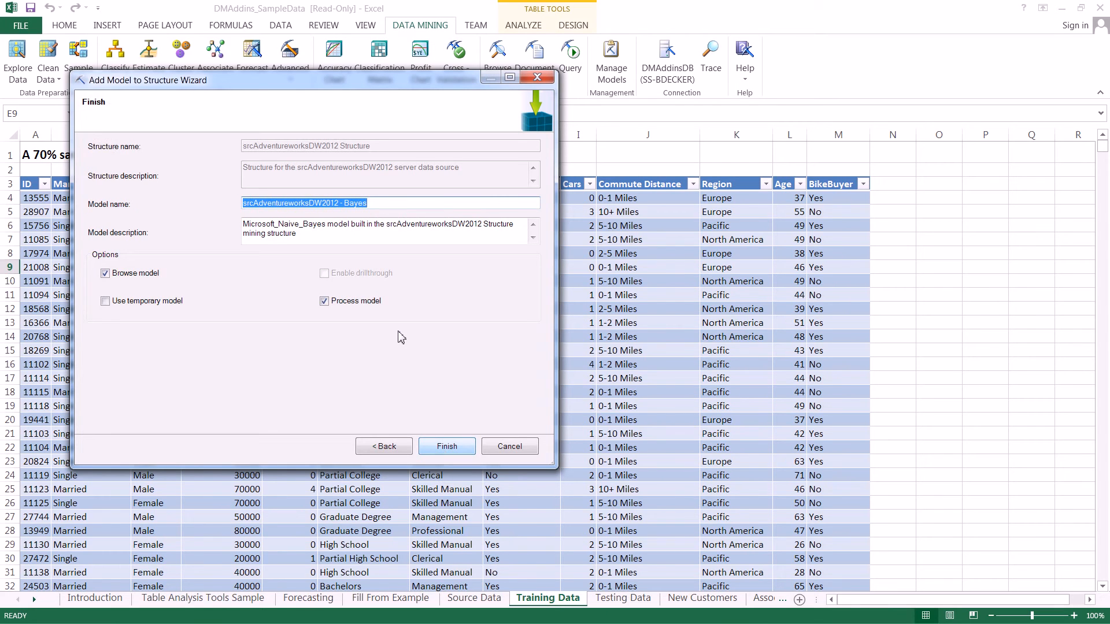
pyautogui.click(446, 446)
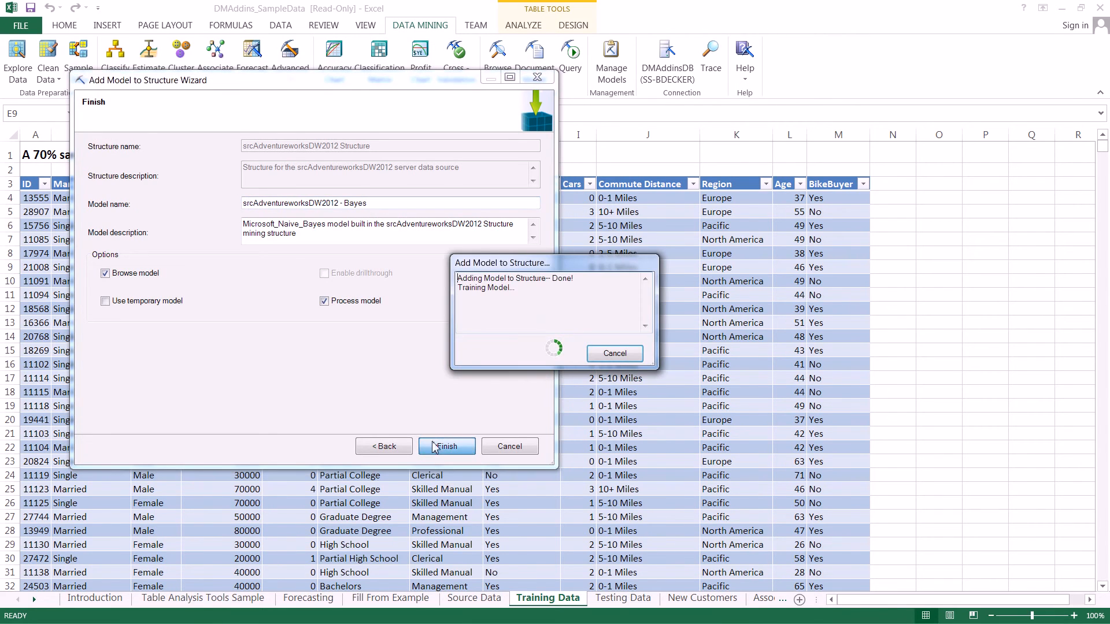
pyautogui.click(447, 446)
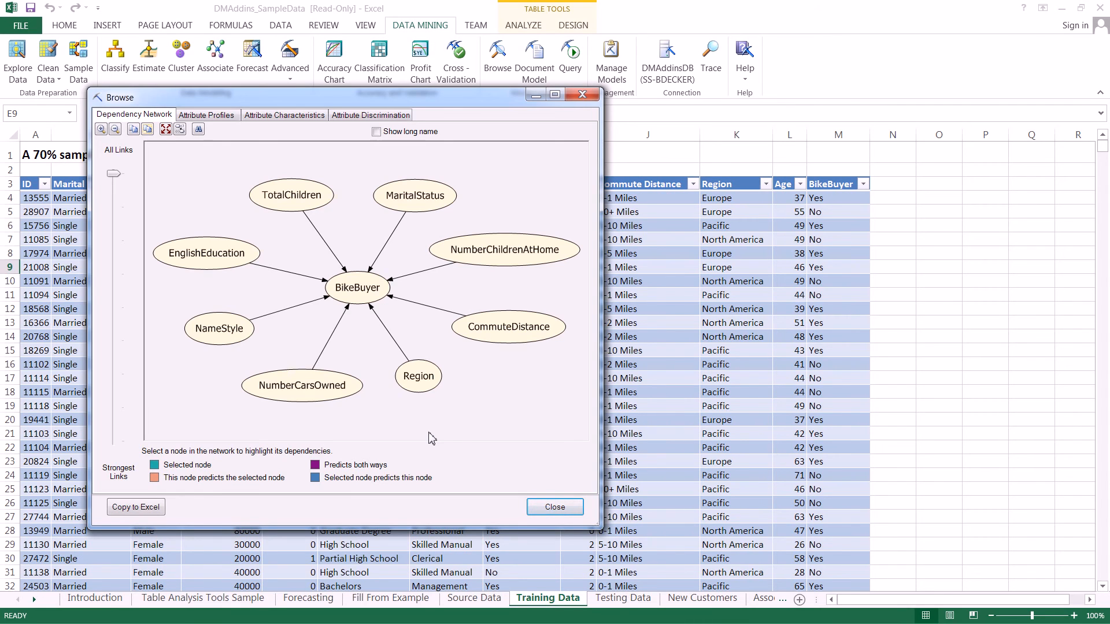
pyautogui.click(205, 115)
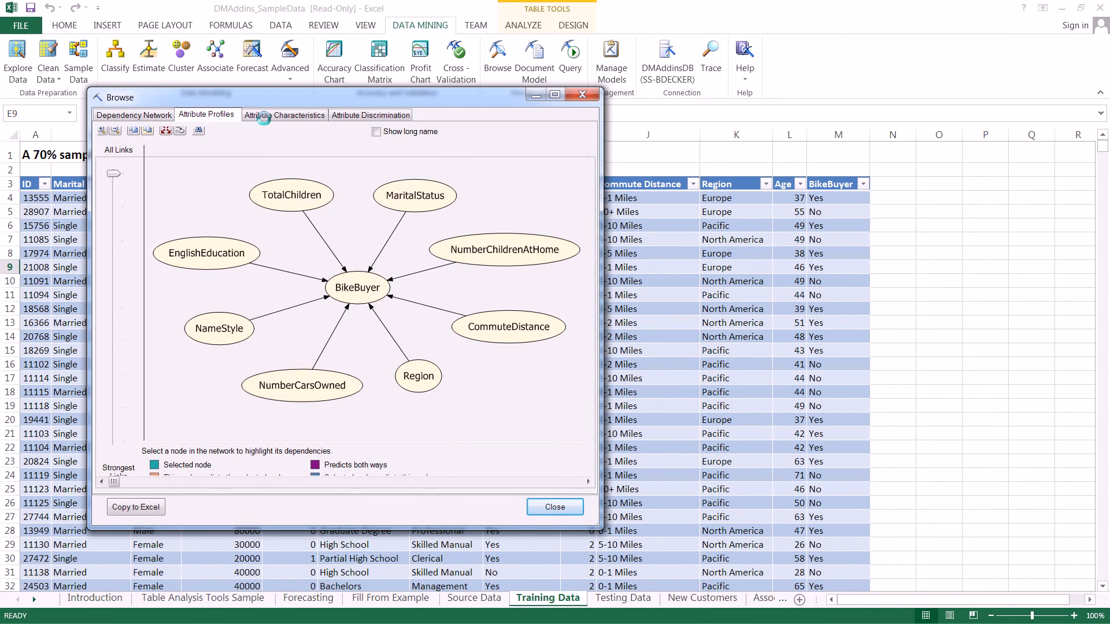
pyautogui.click(370, 114)
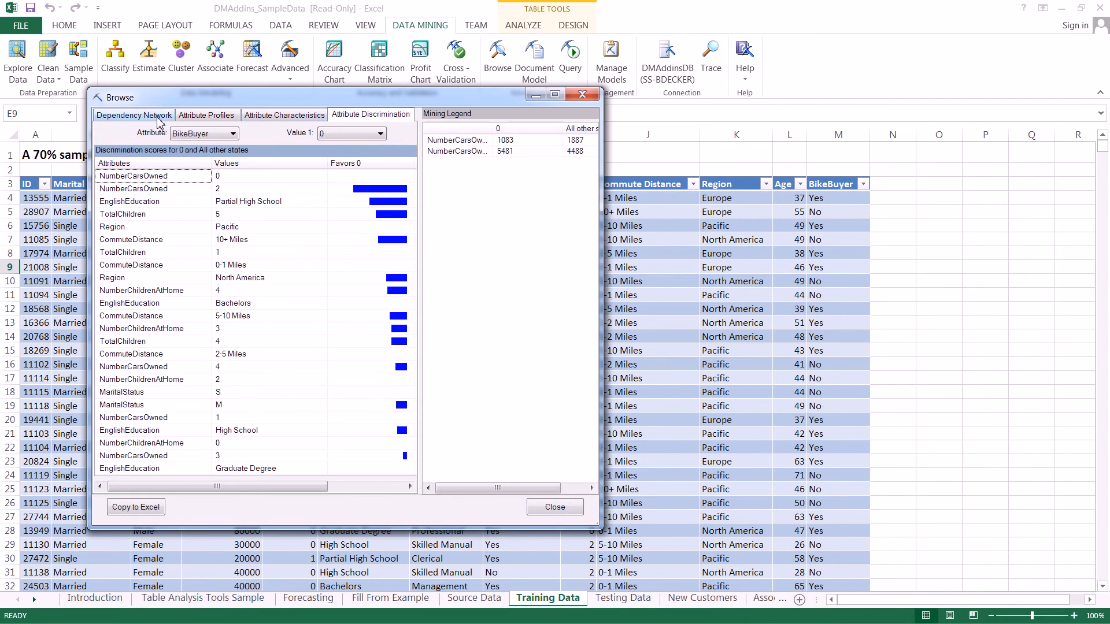
pyautogui.click(132, 114)
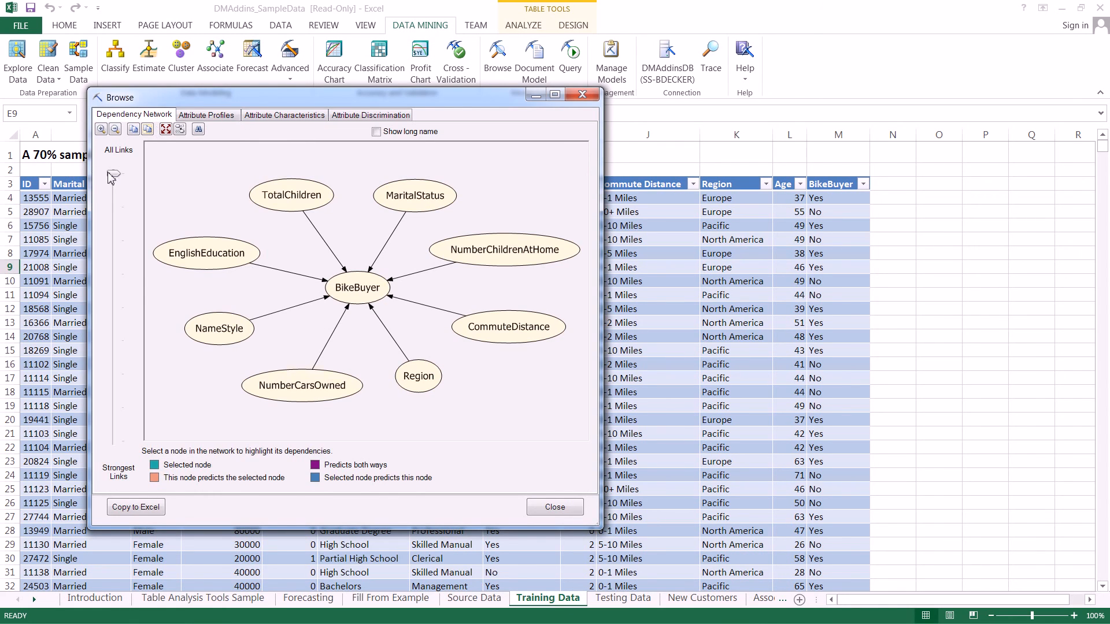